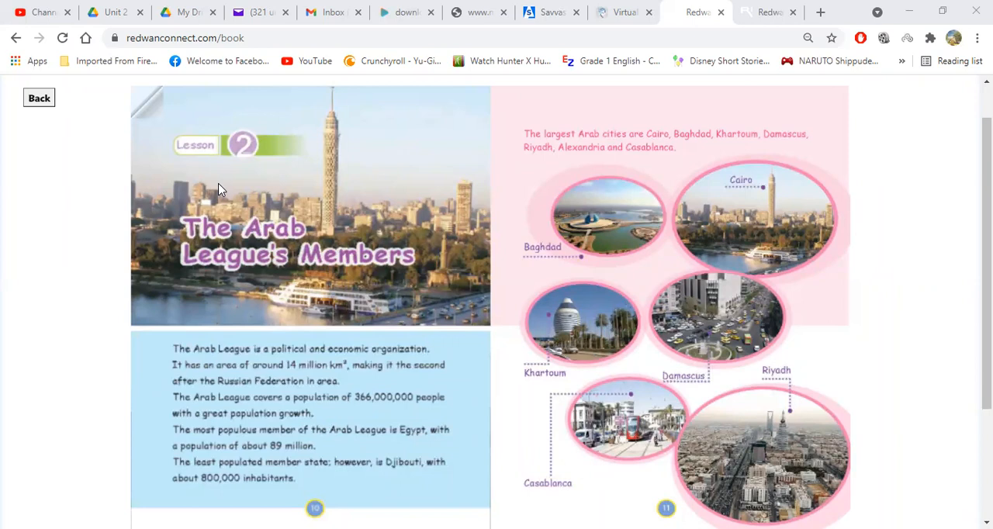
mouse_move(737, 380)
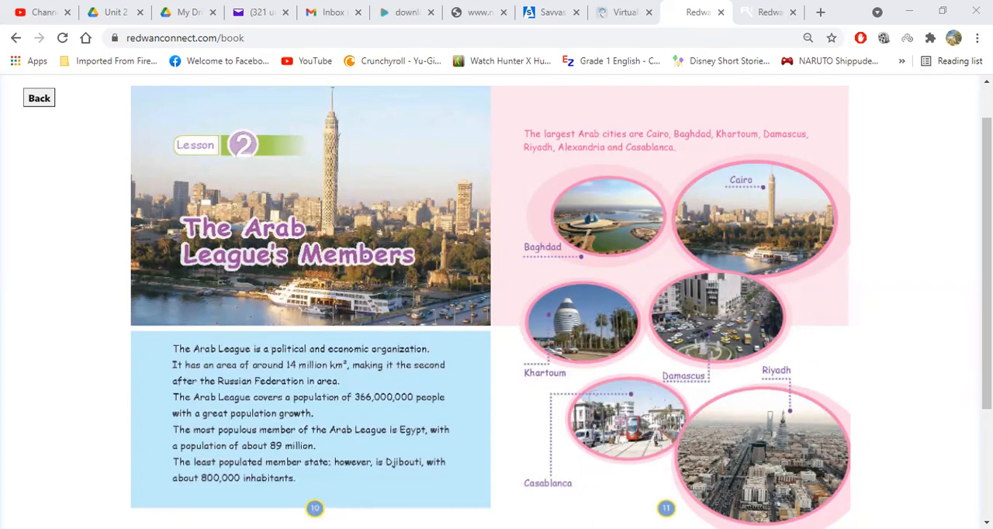
mouse_move(108, 360)
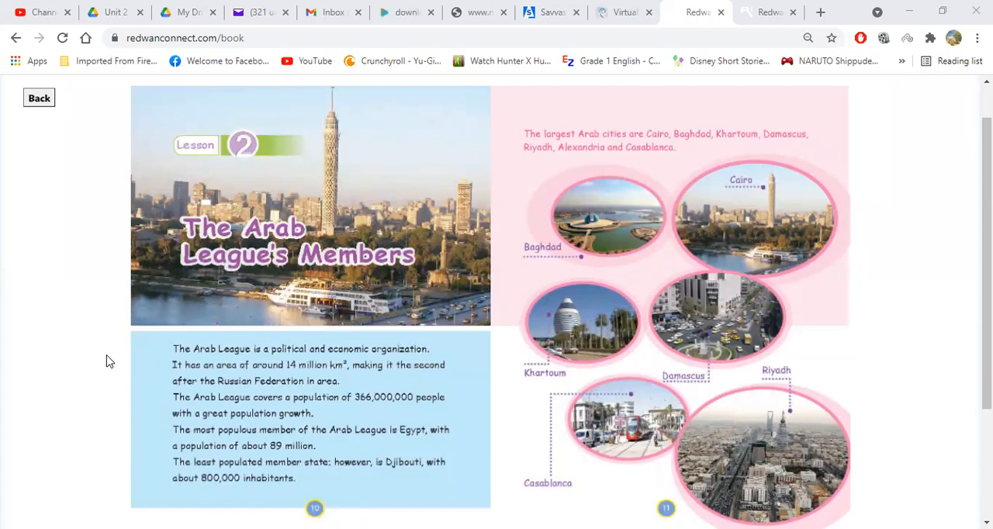
mouse_move(521, 148)
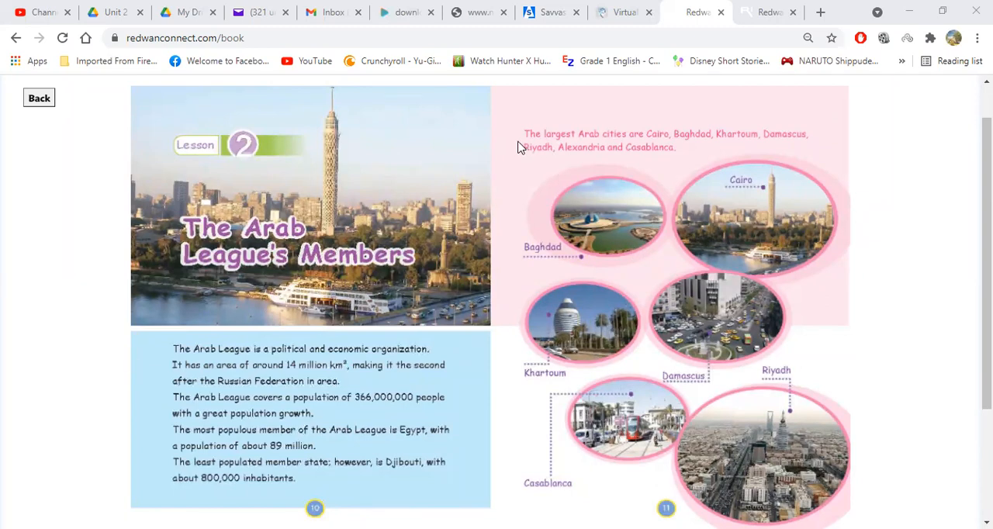
mouse_move(519, 147)
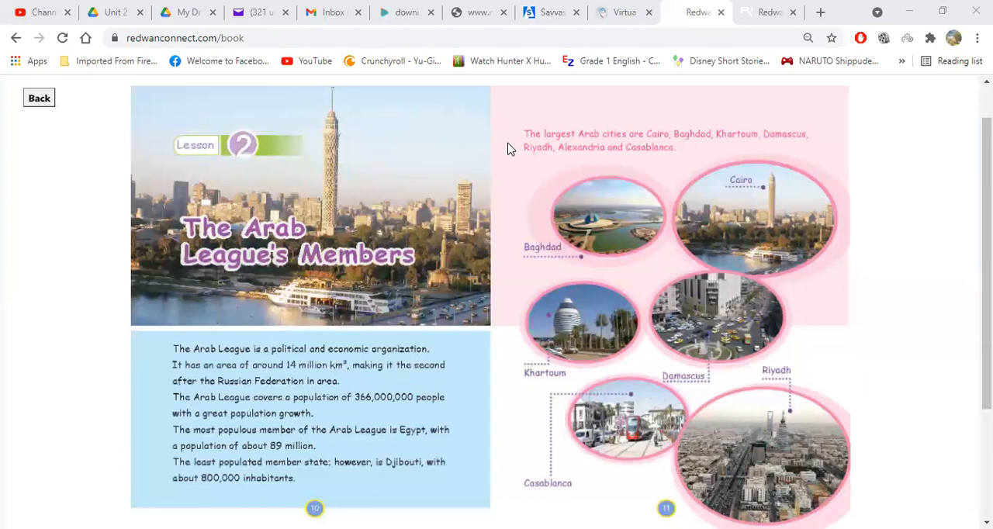
mouse_move(612, 148)
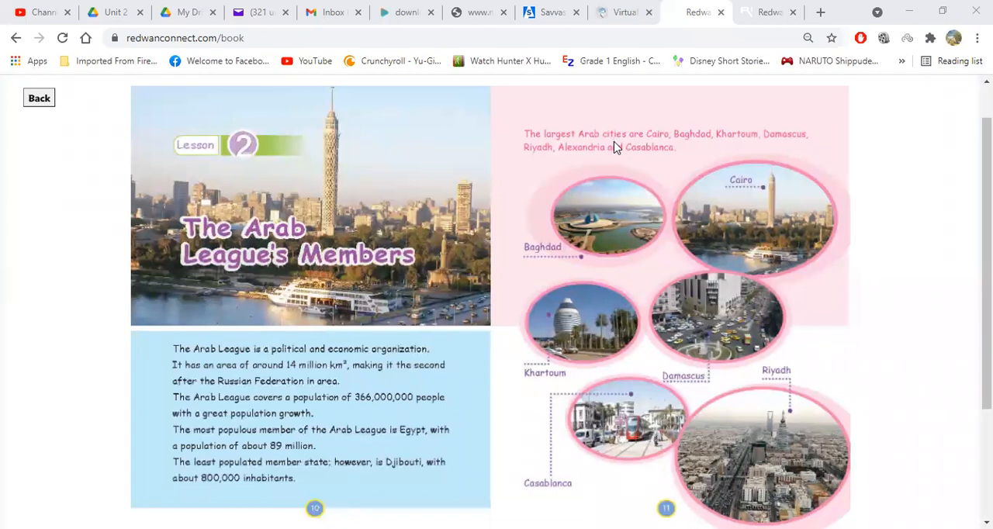
mouse_move(519, 227)
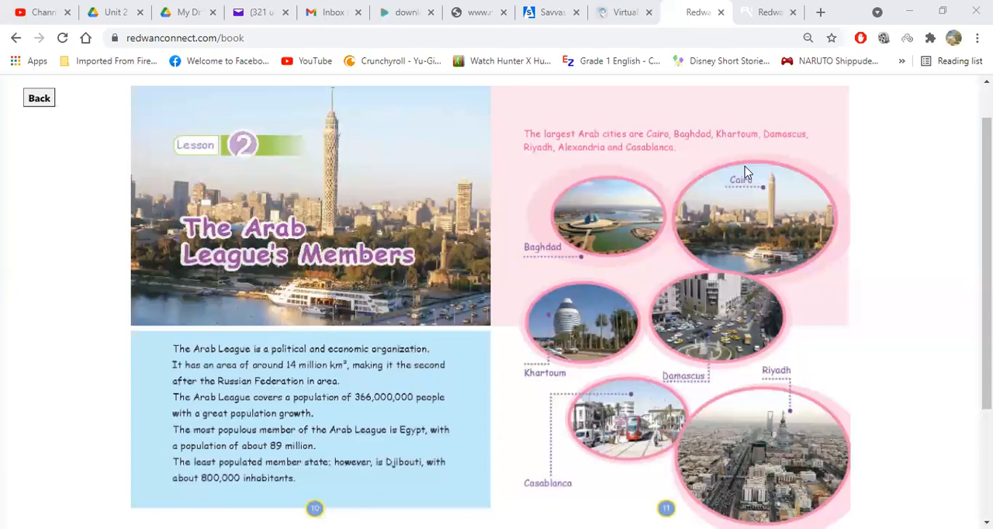
mouse_move(612, 143)
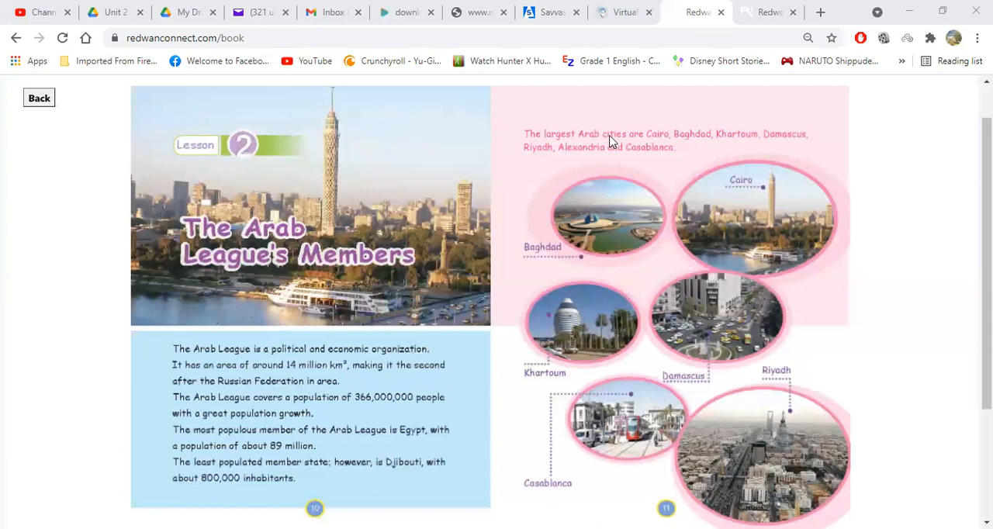
mouse_move(732, 483)
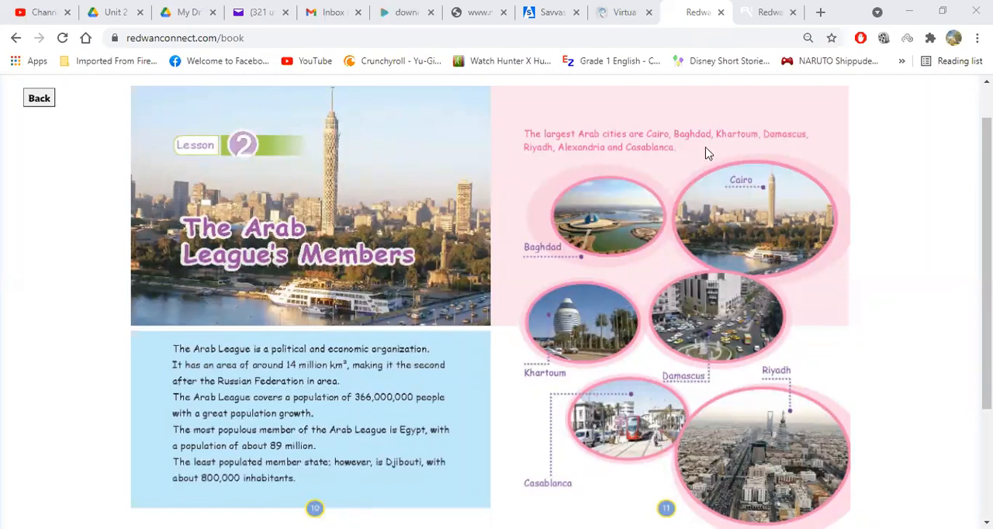
mouse_move(697, 93)
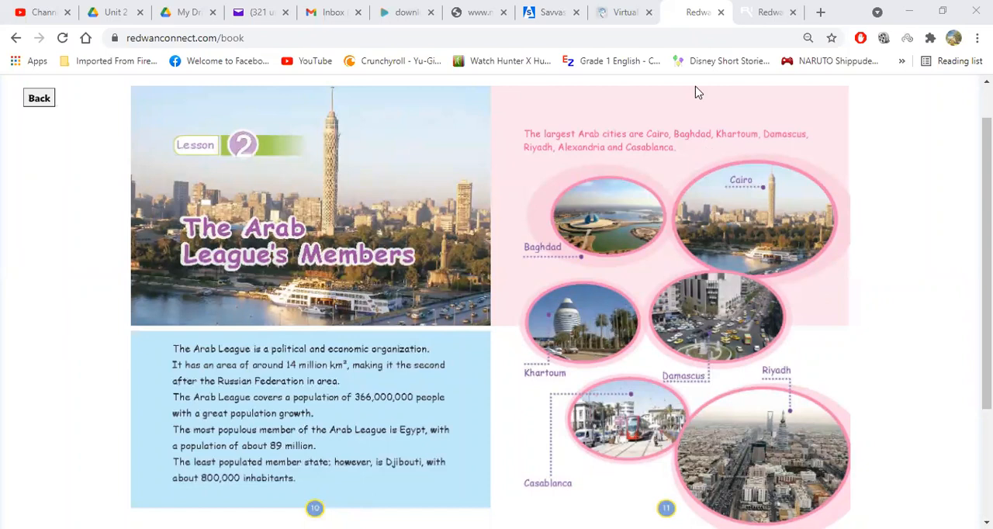
mouse_move(701, 234)
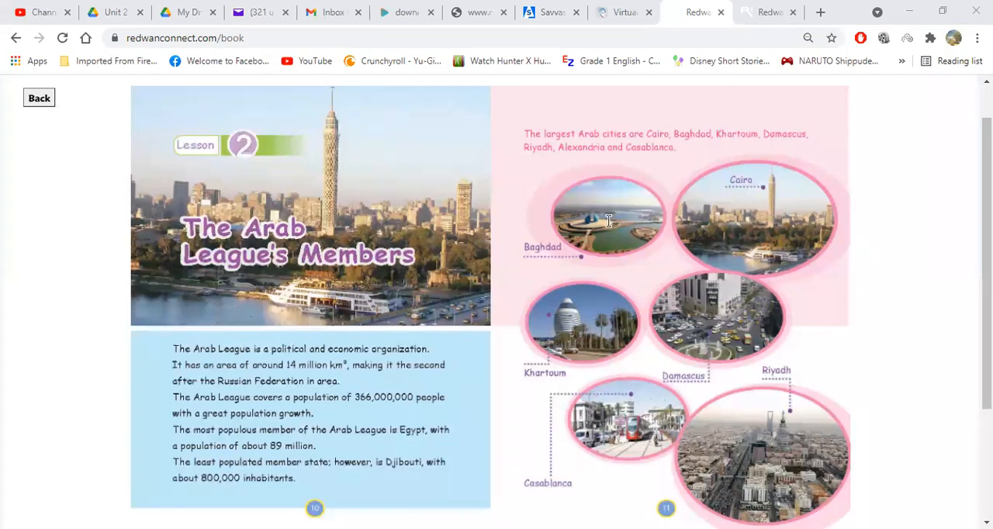
mouse_move(636, 230)
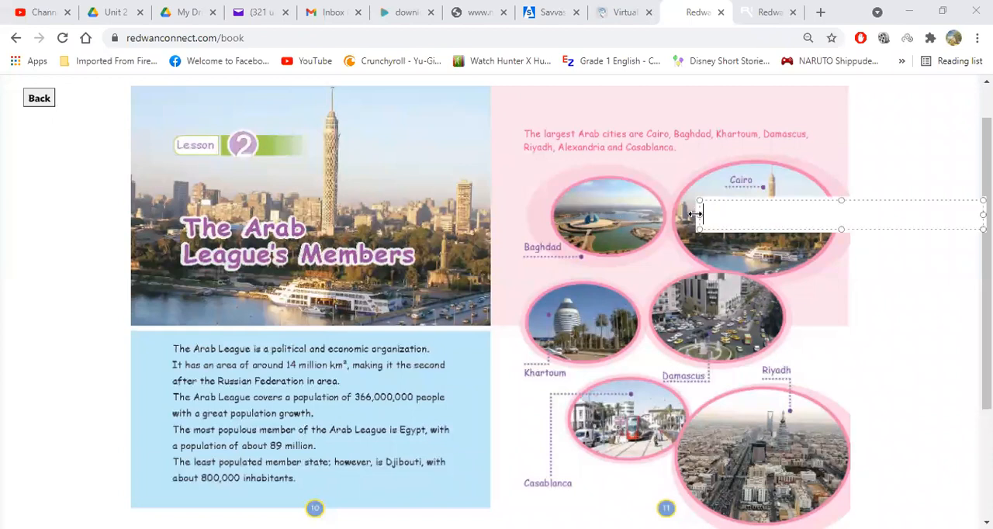
Enter 'egypt' in the text box on the Lesson 2 page before discarding it.
text(egypt)
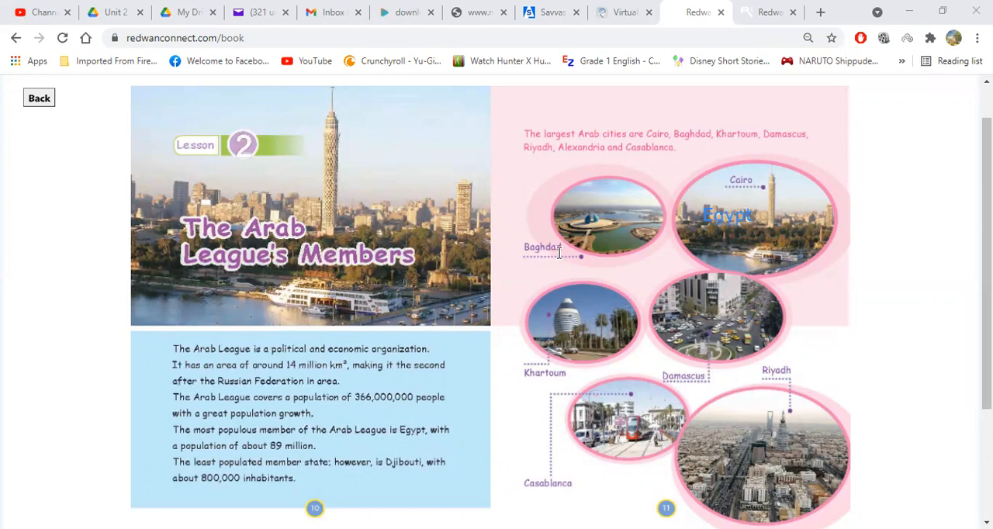
mouse_move(748, 163)
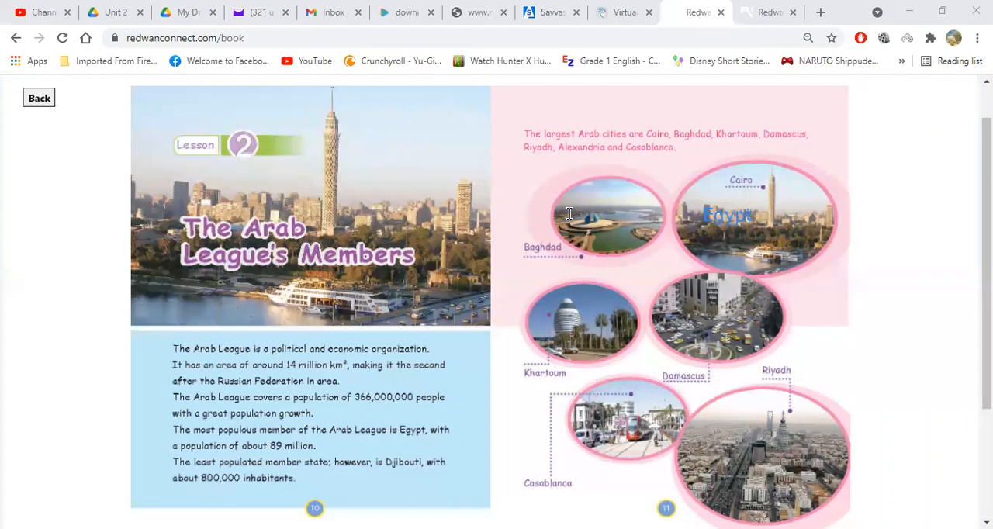
Add an 'Iraq' label above the Baghdad photo, retyping it in a new text box above the city photos.
text(Ira)
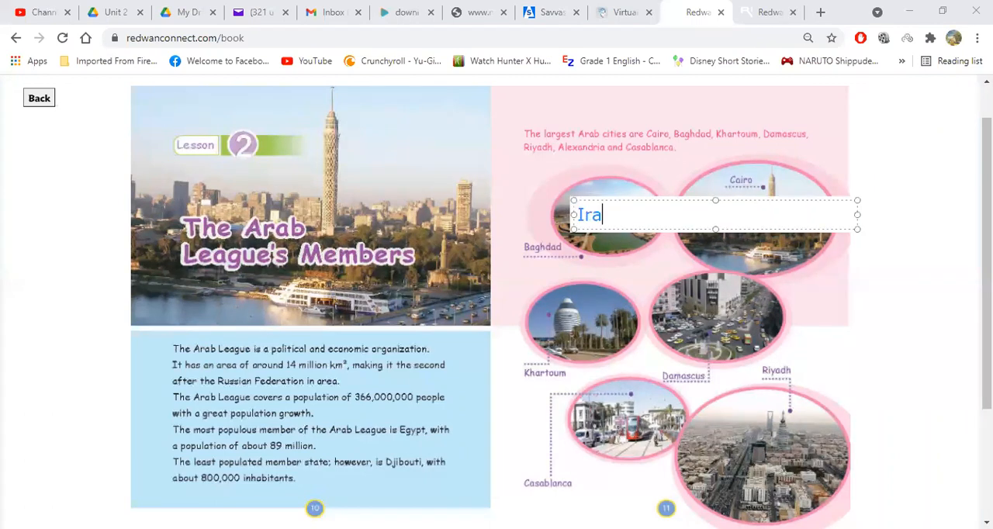
text(q)
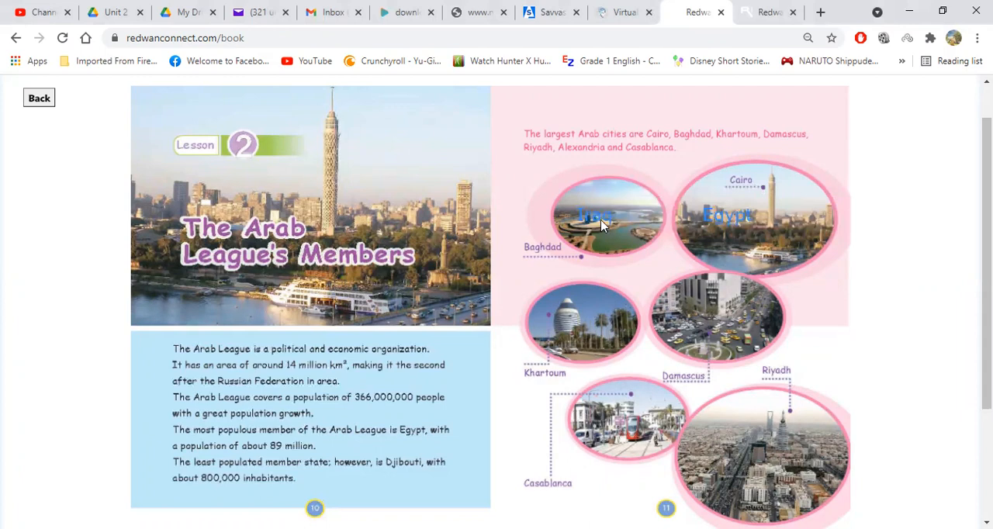
mouse_move(490, 132)
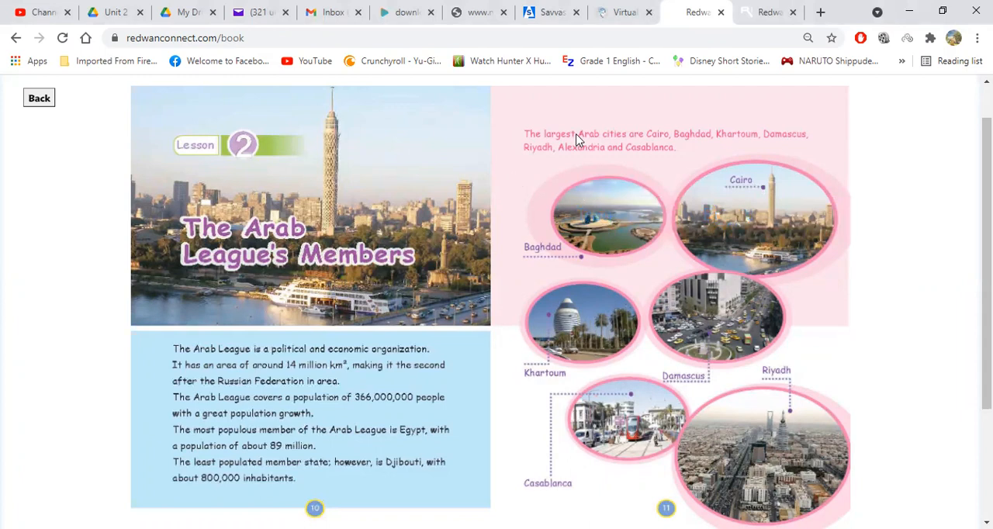
click(605, 146)
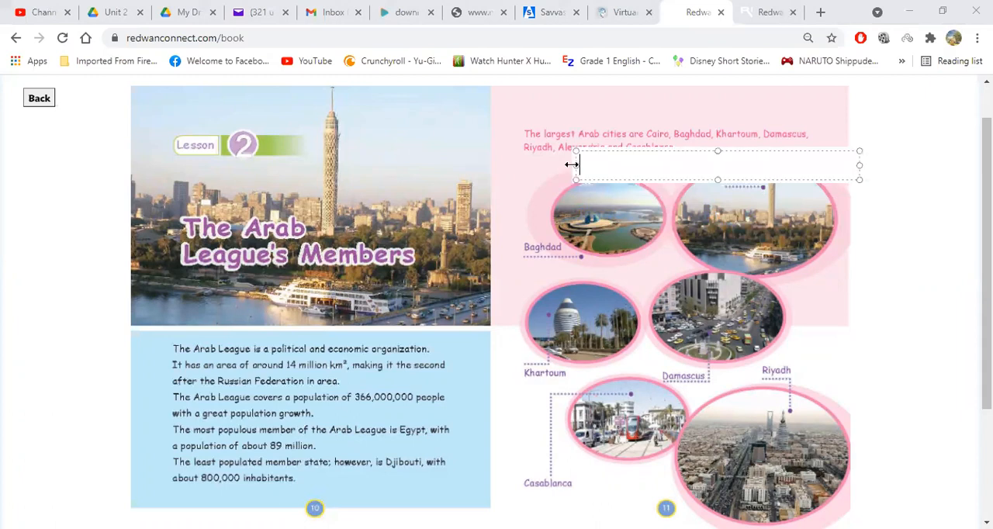
text(Iraq)
text(Egypt)
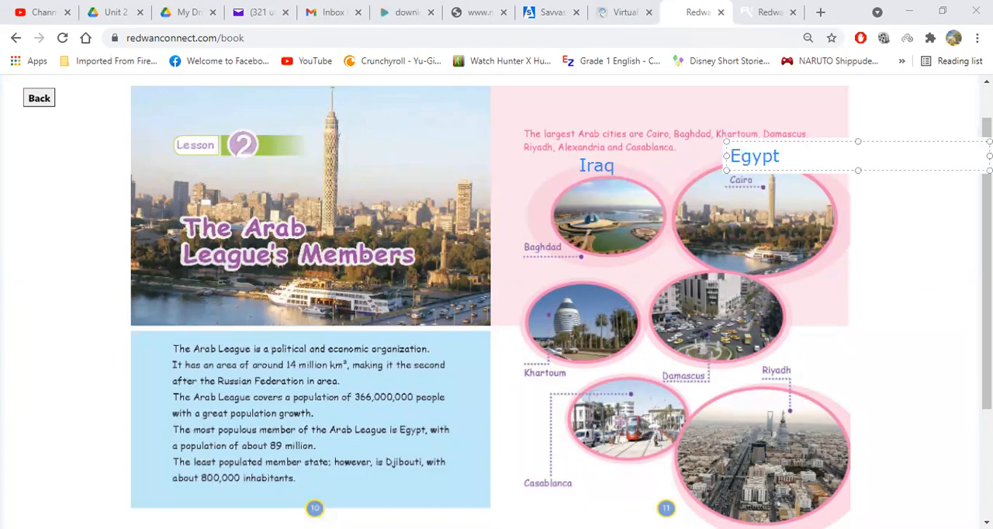
click(662, 253)
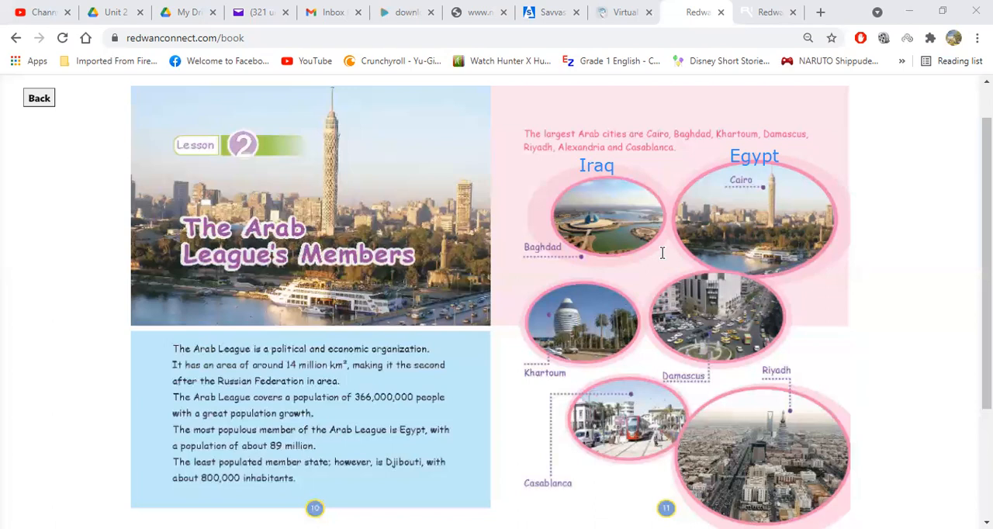
mouse_move(689, 276)
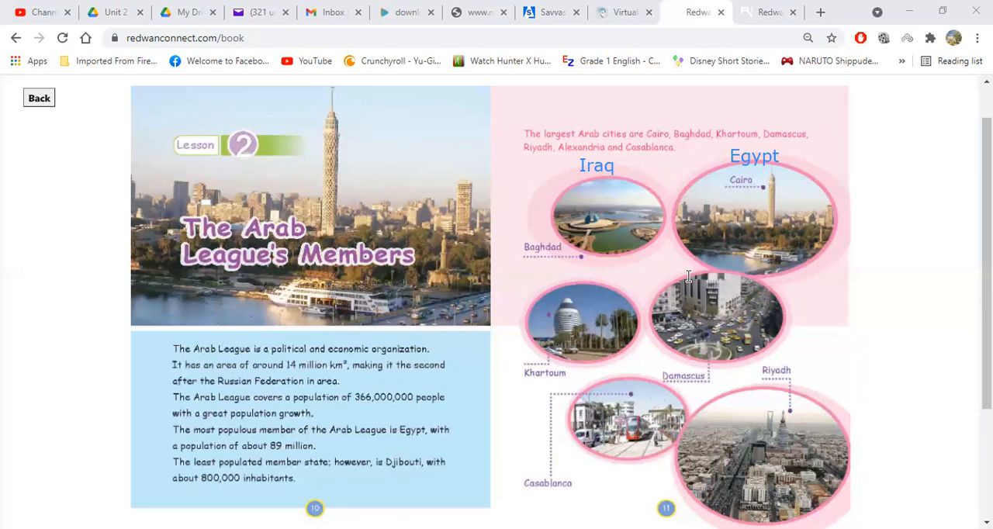
mouse_move(621, 288)
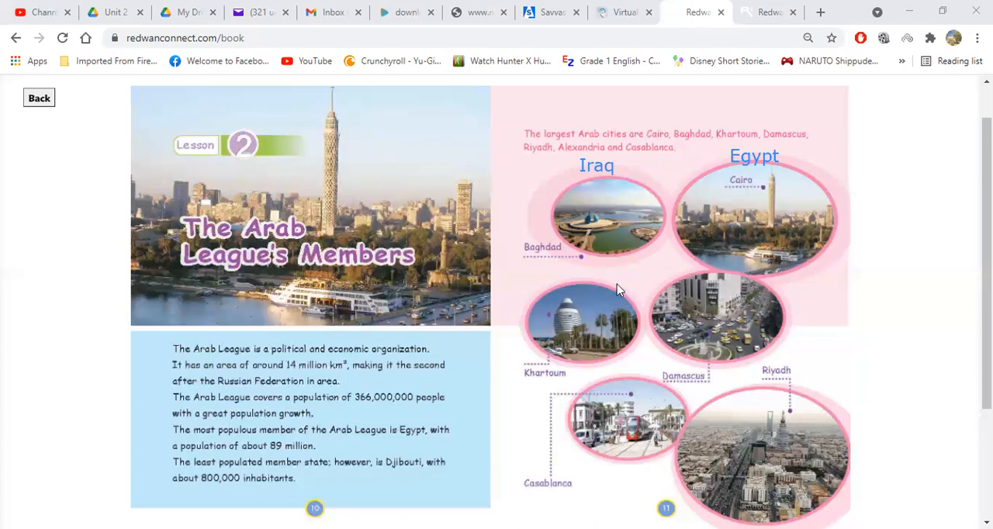
mouse_move(804, 366)
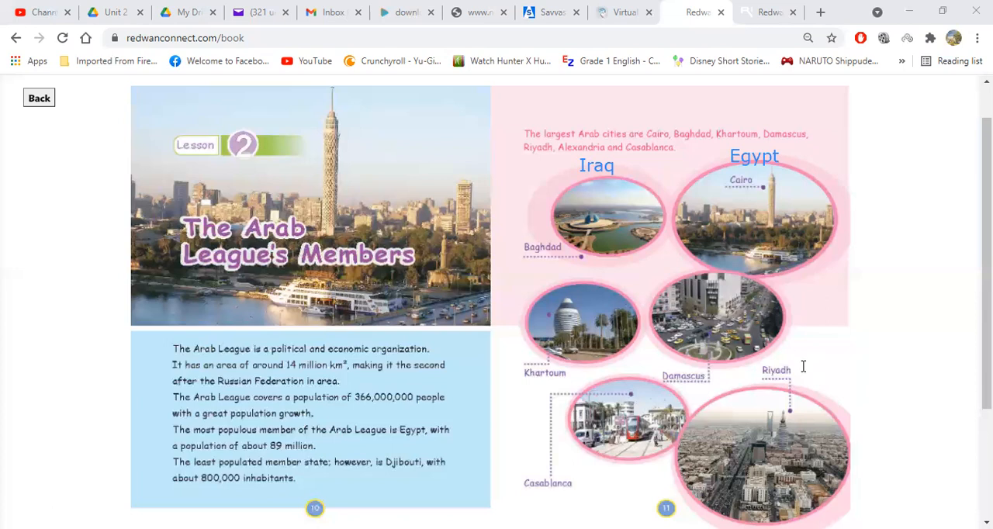
Add a 'KSA' label beside the Riyadh photo.
text(KSA)
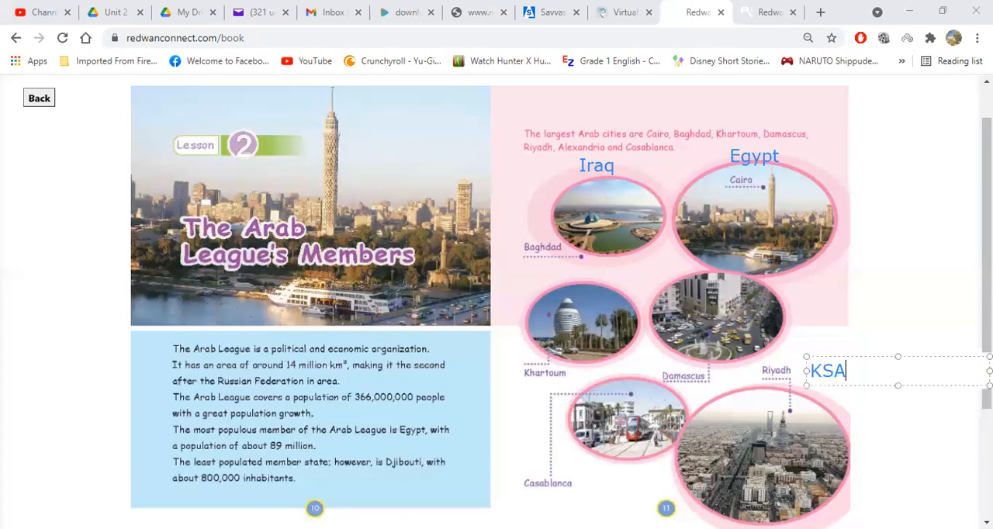
click(819, 301)
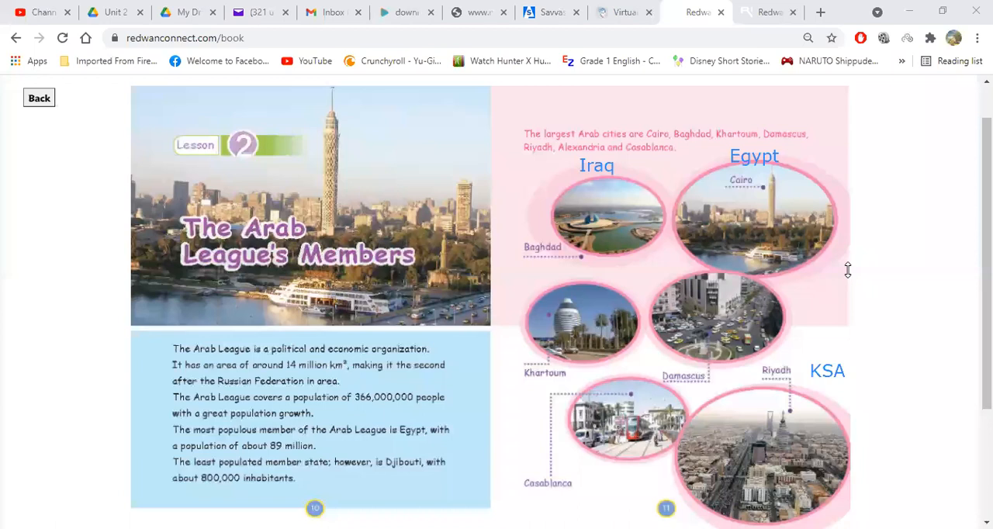
mouse_move(629, 341)
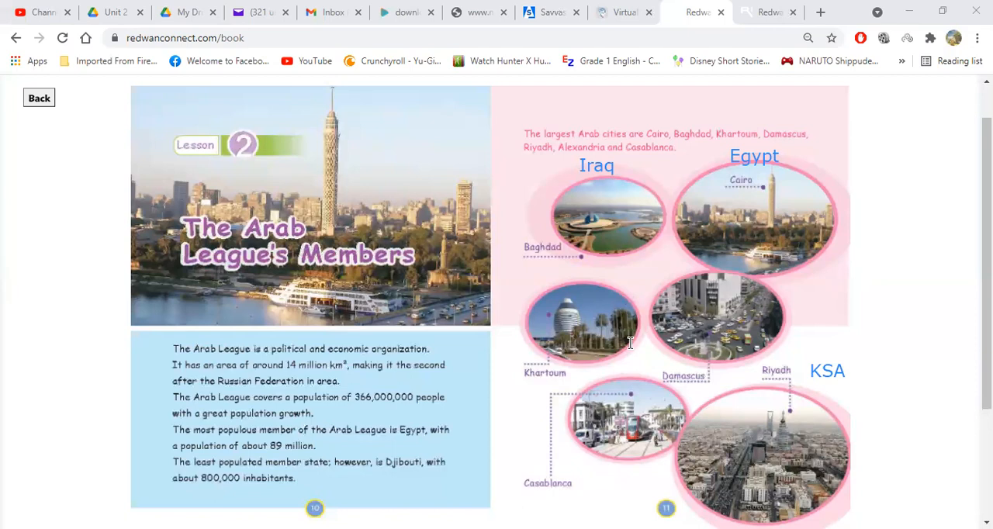
mouse_move(801, 303)
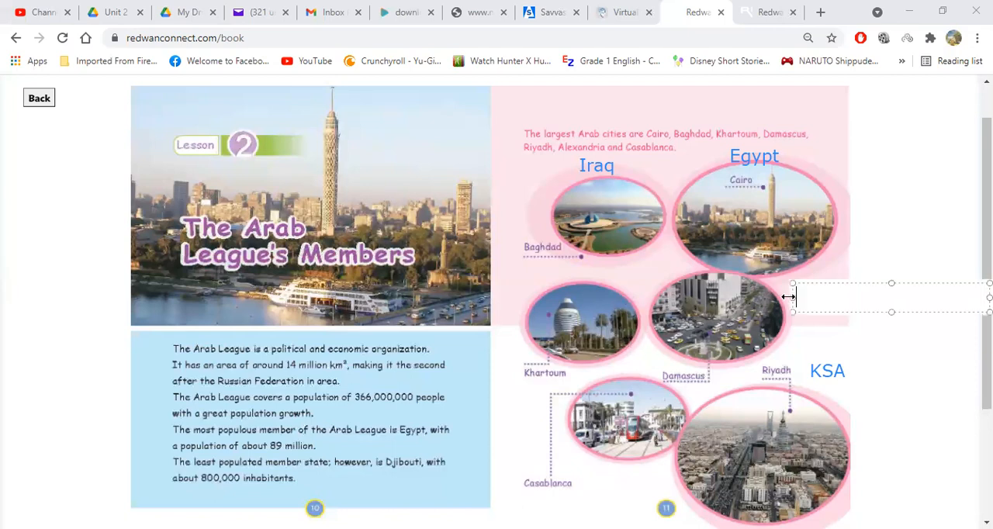
Add a 'Syria' label beside the Damascus photo.
text(Syr)
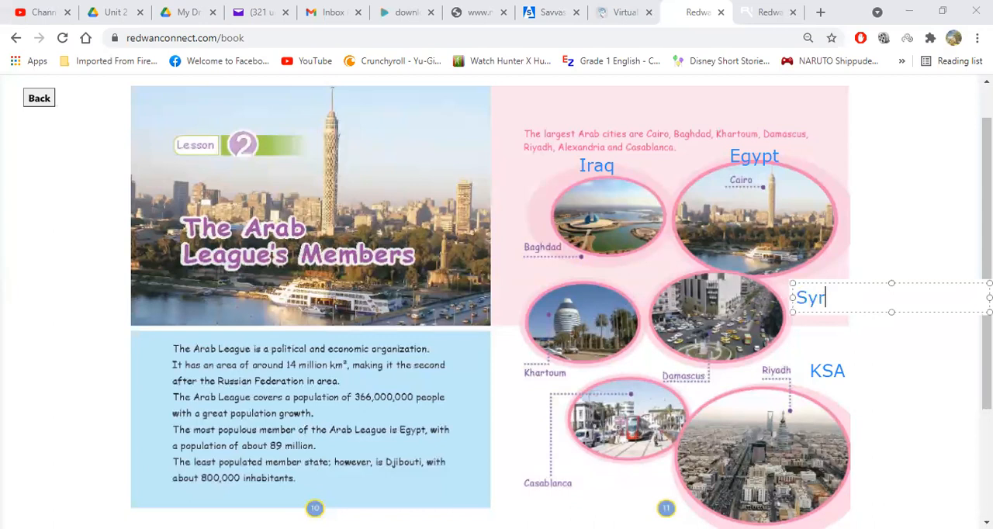
text(ia)
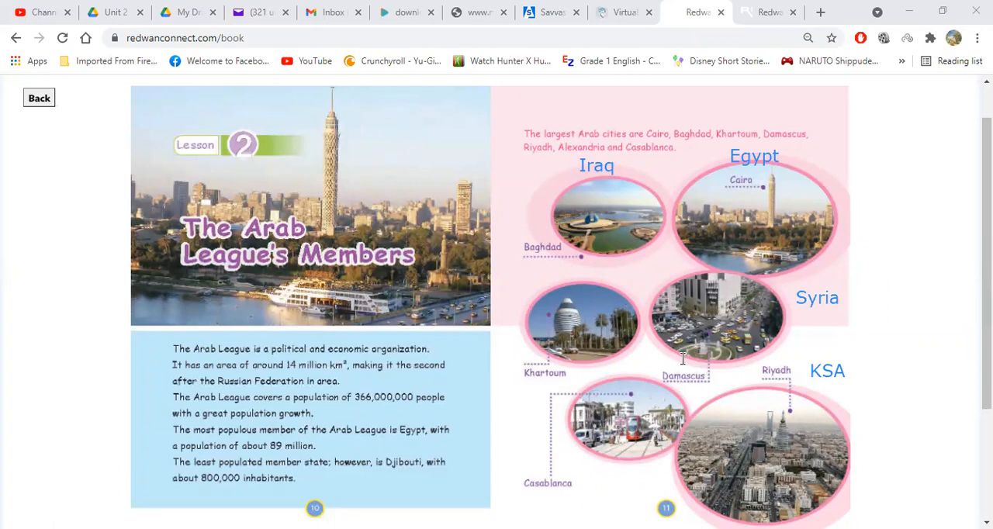
mouse_move(739, 295)
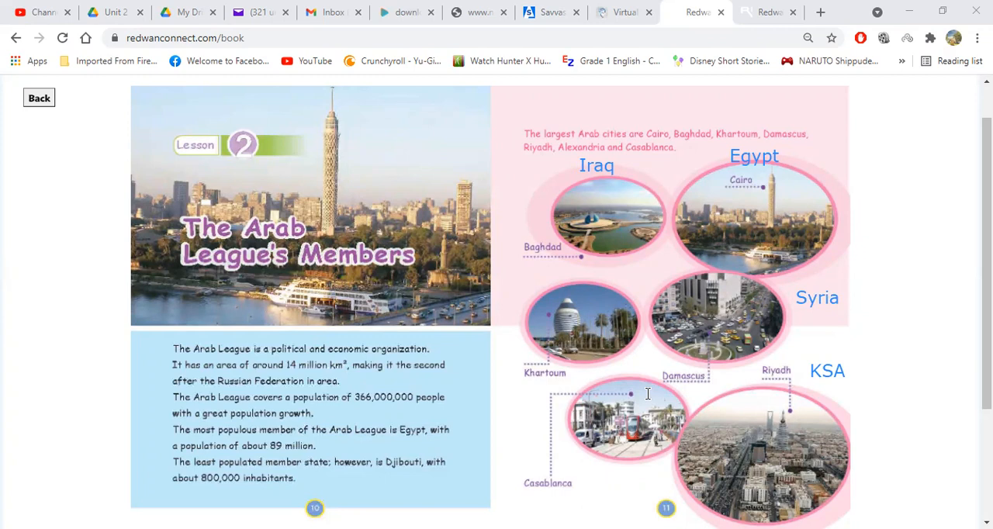
mouse_move(793, 274)
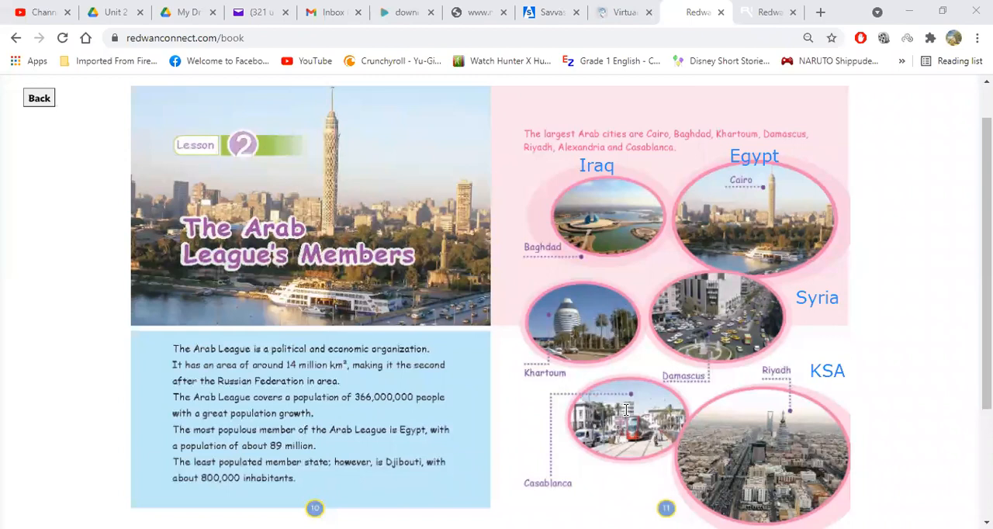
mouse_move(500, 289)
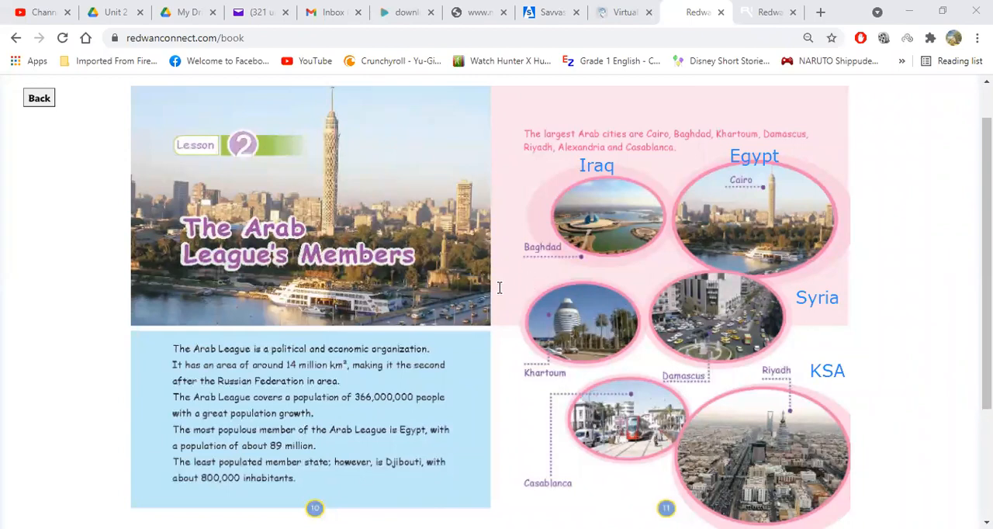
Add a 'Sudan' label beside the Khartoum photo.
text(Sudan)
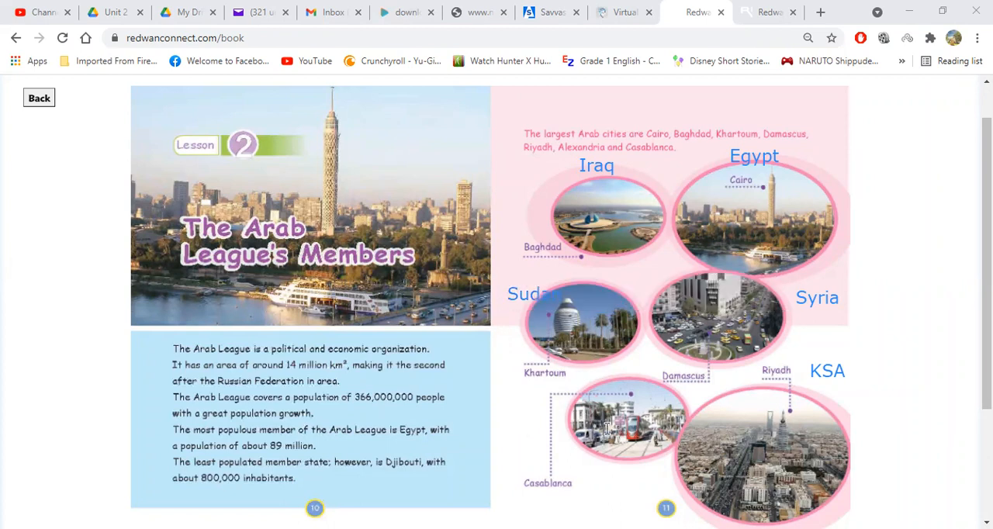
mouse_move(604, 456)
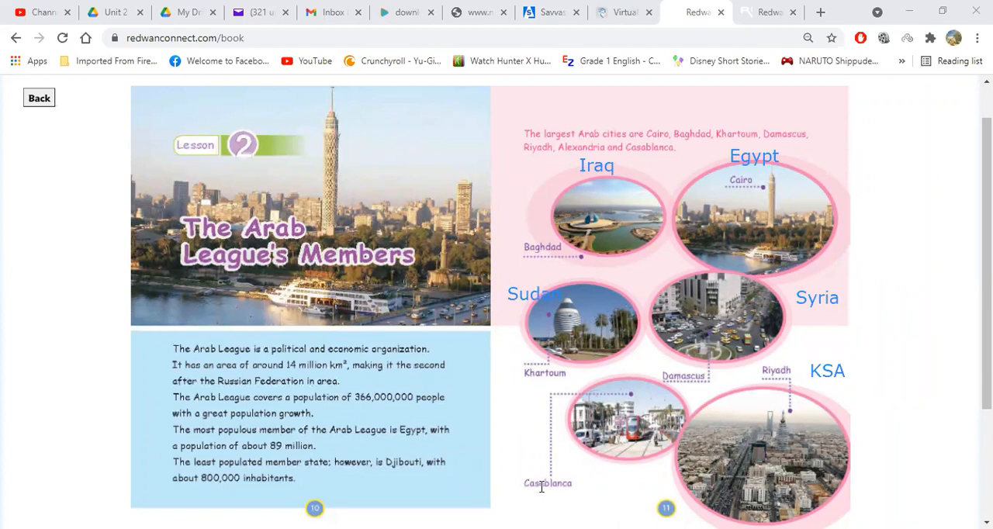
mouse_move(515, 499)
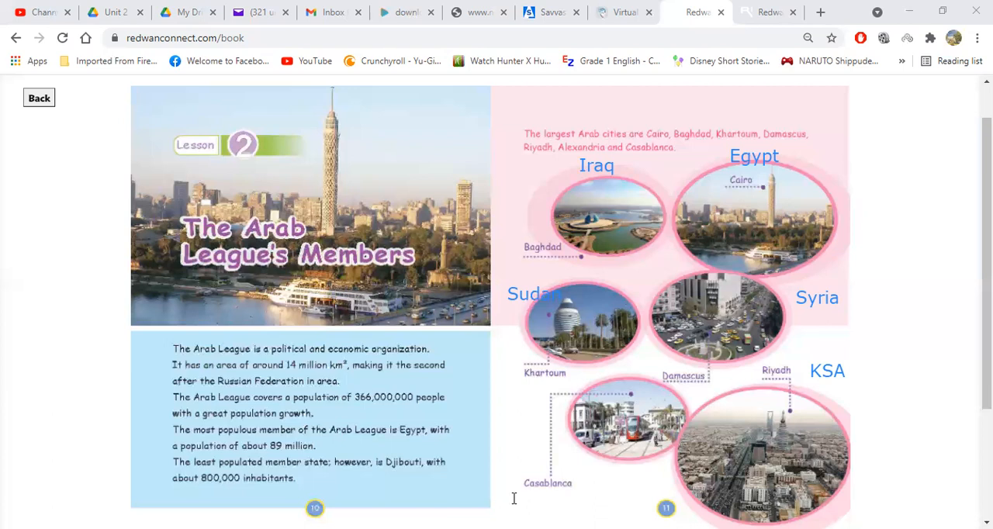
Add a 'Morroco' label below the Casablanca photo.
text(Mo)
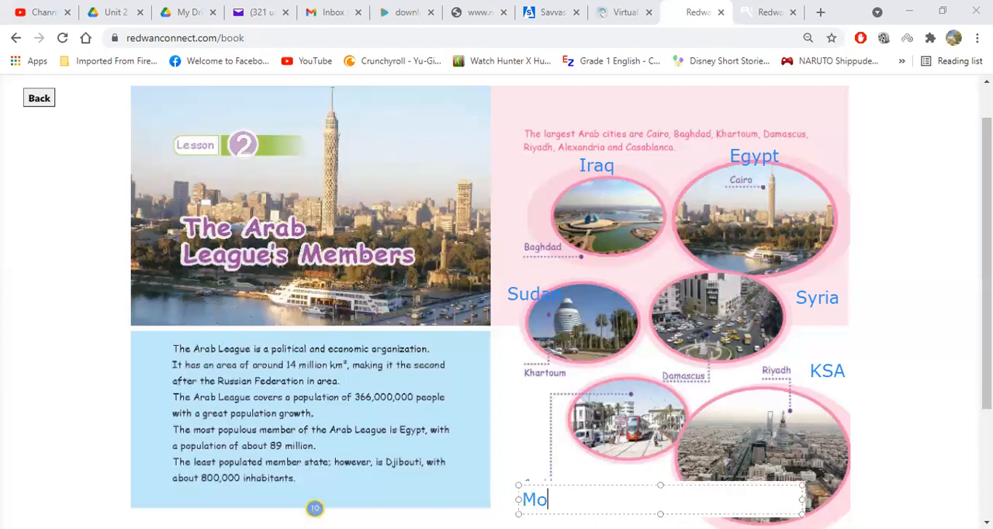
text(rroco)
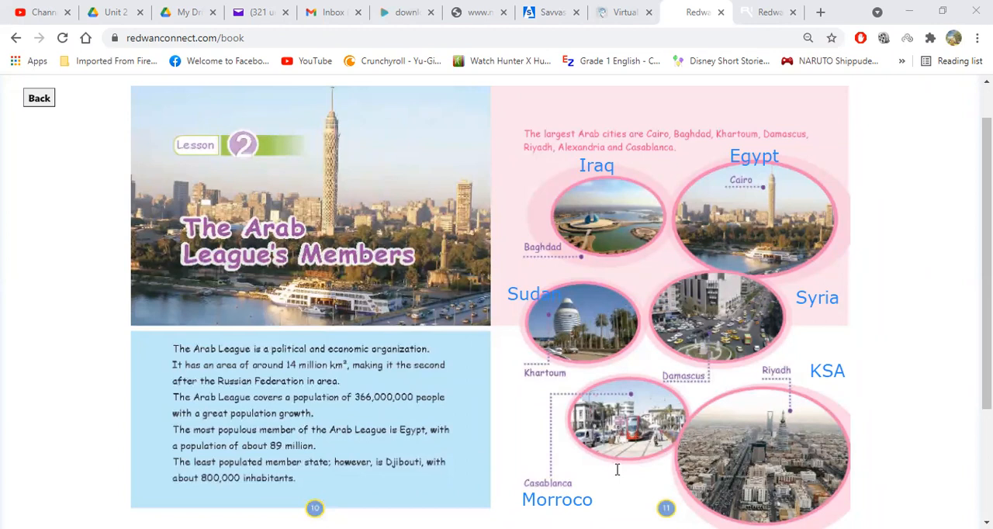
mouse_move(706, 155)
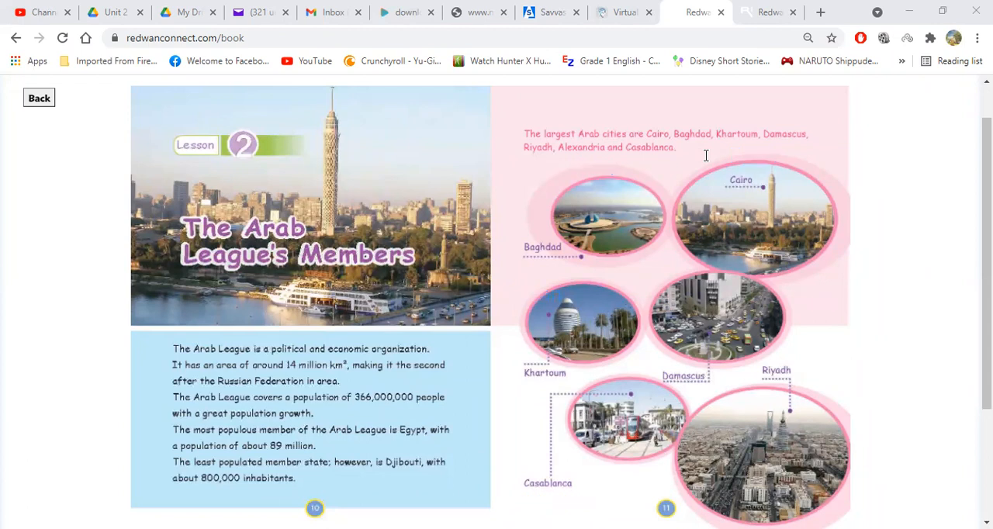
mouse_move(888, 397)
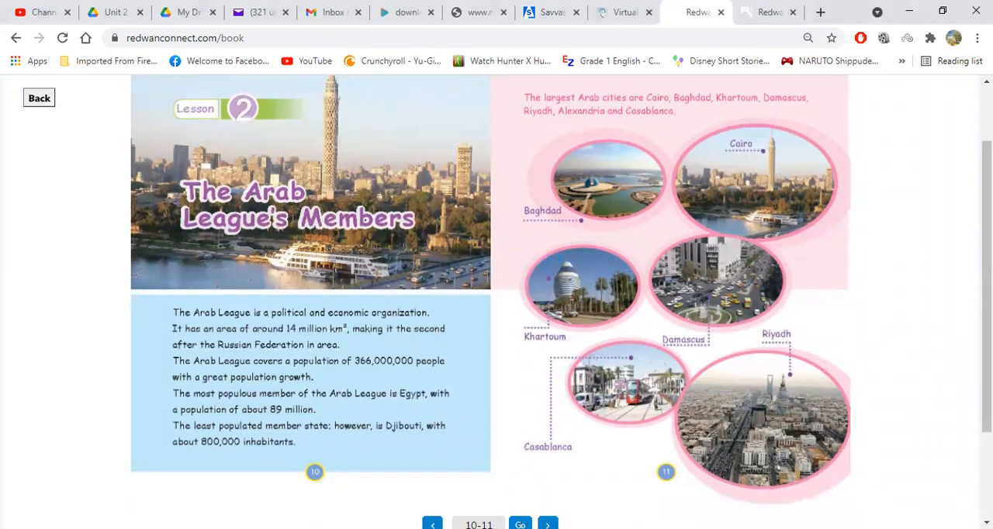
click(546, 521)
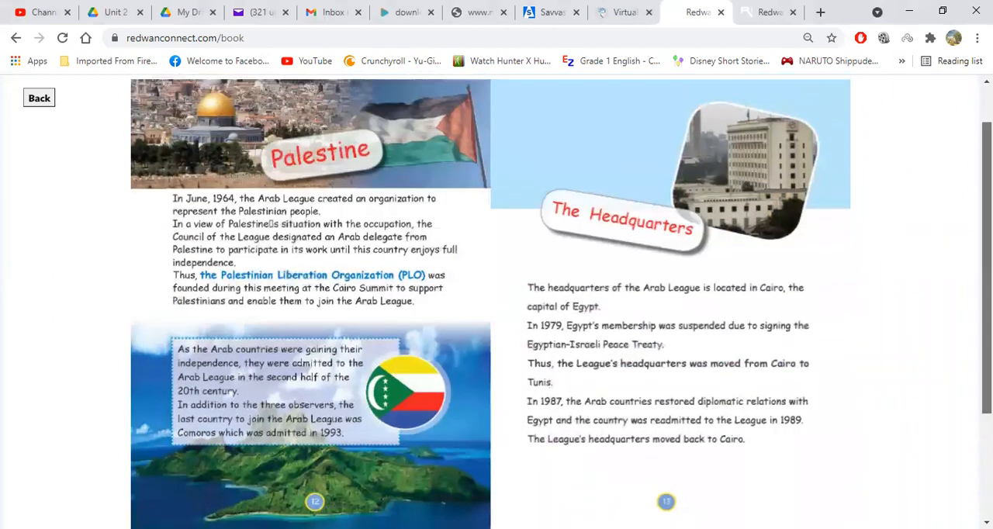
scroll(down, 3)
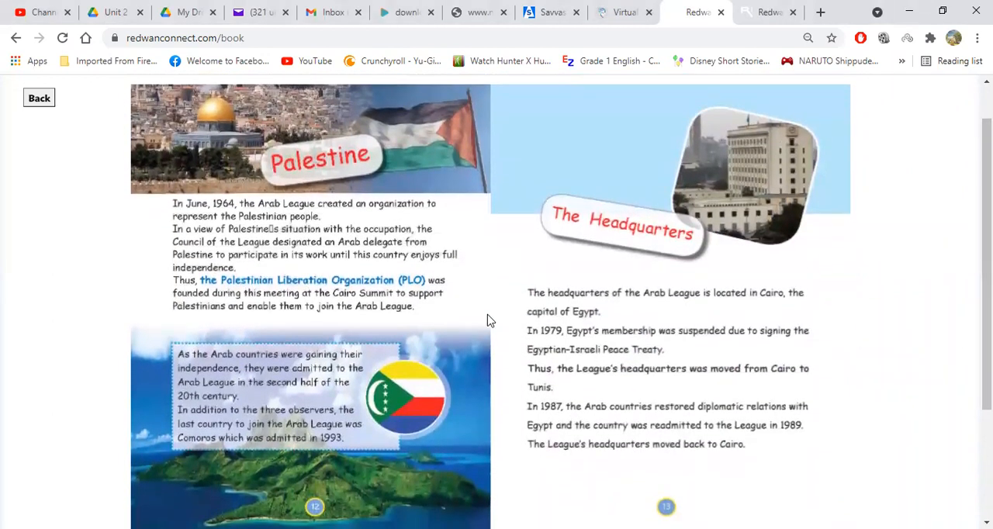
mouse_move(759, 290)
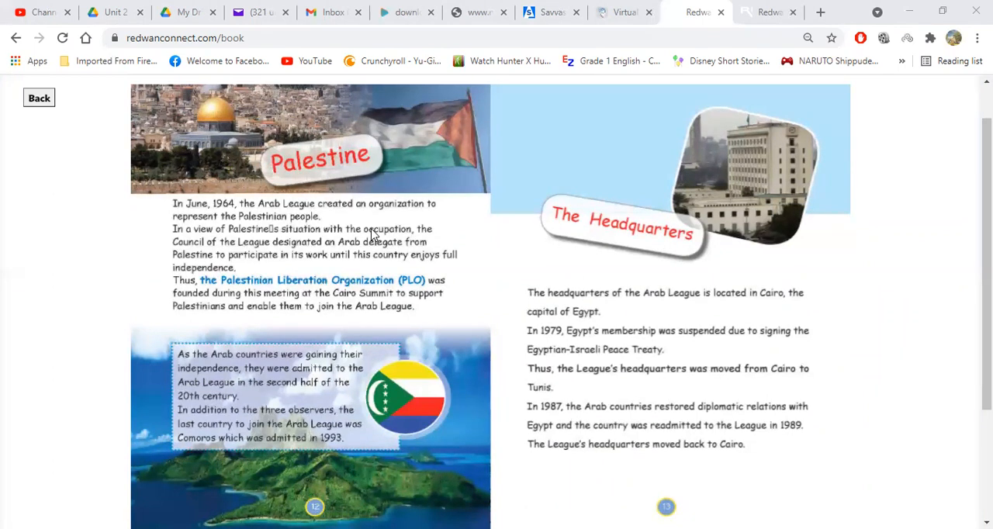
mouse_move(748, 154)
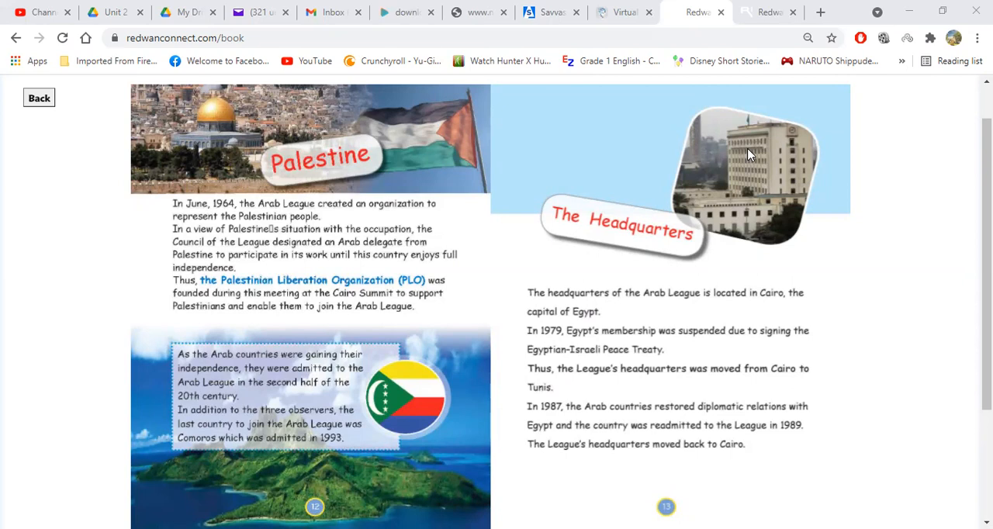
mouse_move(95, 253)
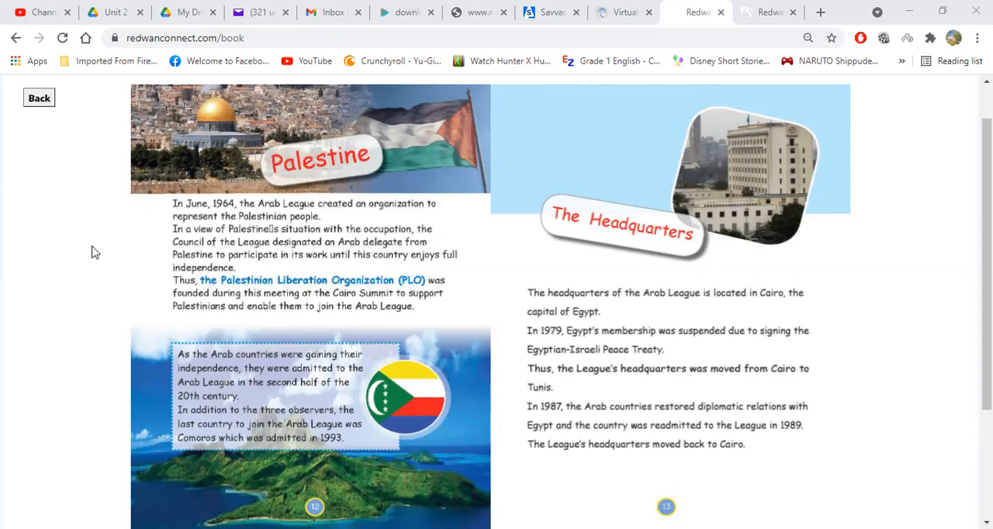
mouse_move(152, 233)
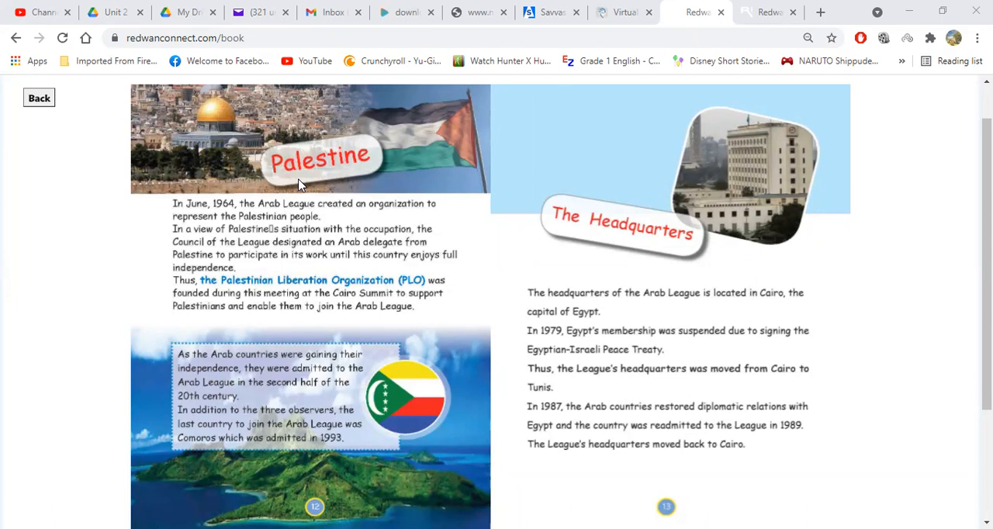
mouse_move(275, 196)
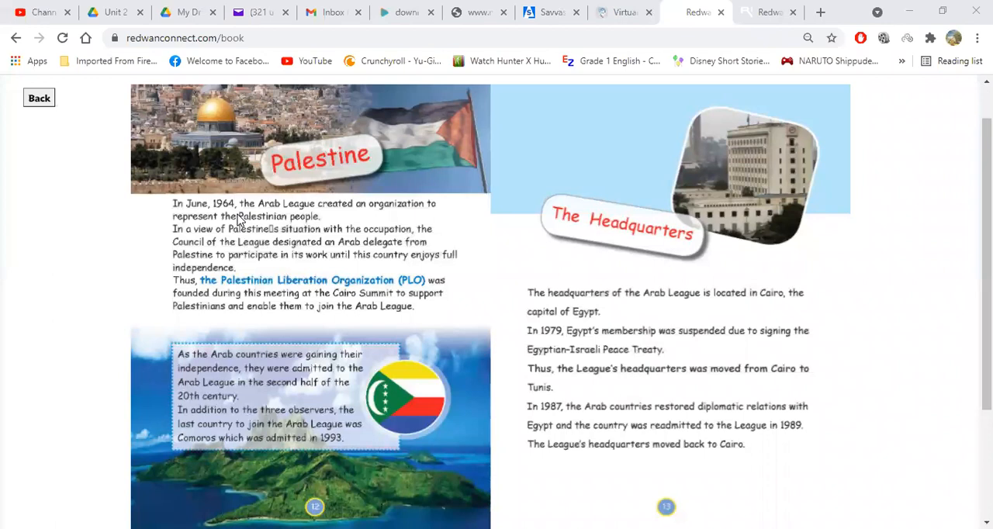
mouse_move(918, 11)
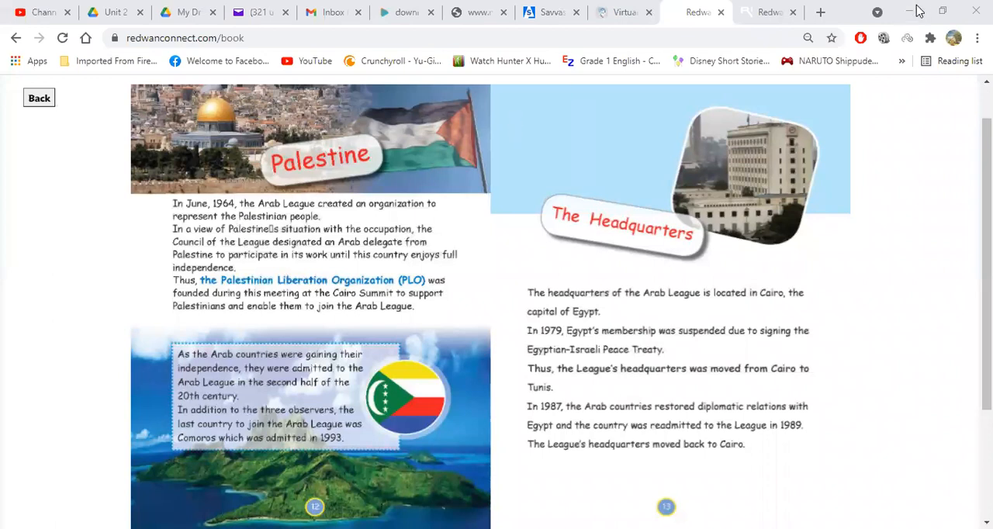
mouse_move(288, 270)
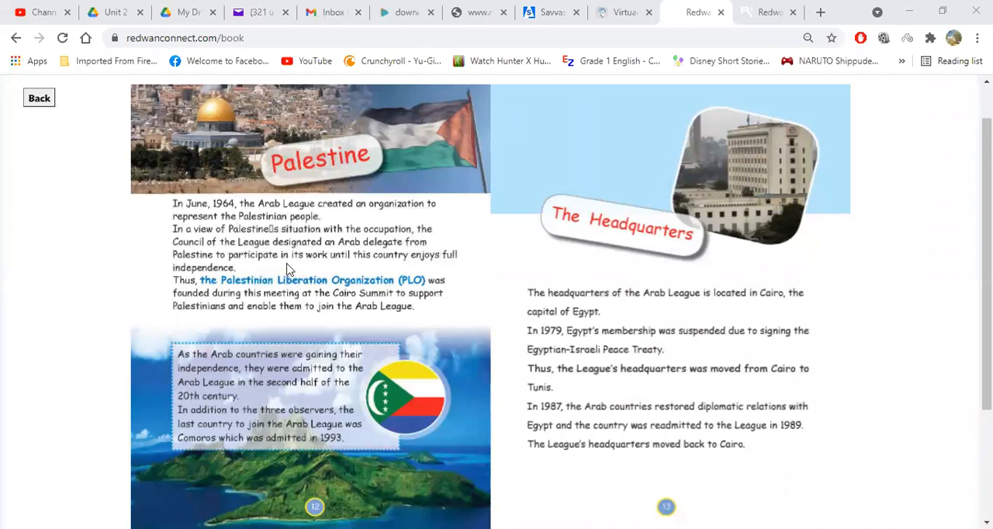
mouse_move(174, 293)
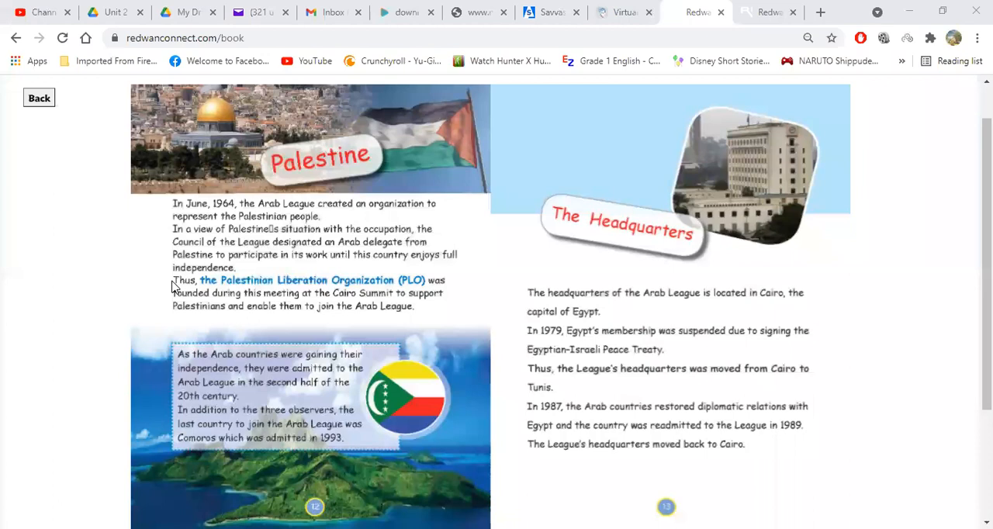
mouse_move(153, 289)
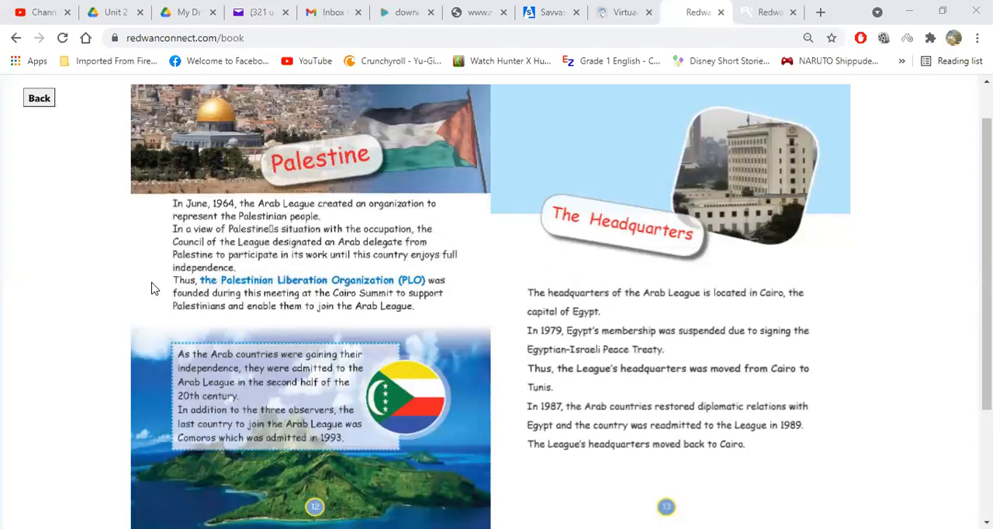
mouse_move(735, 324)
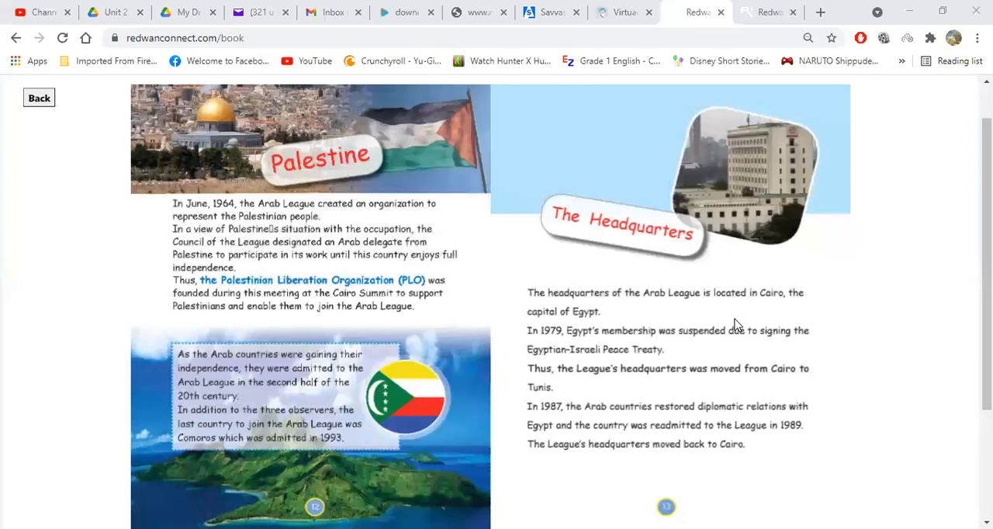
mouse_move(174, 370)
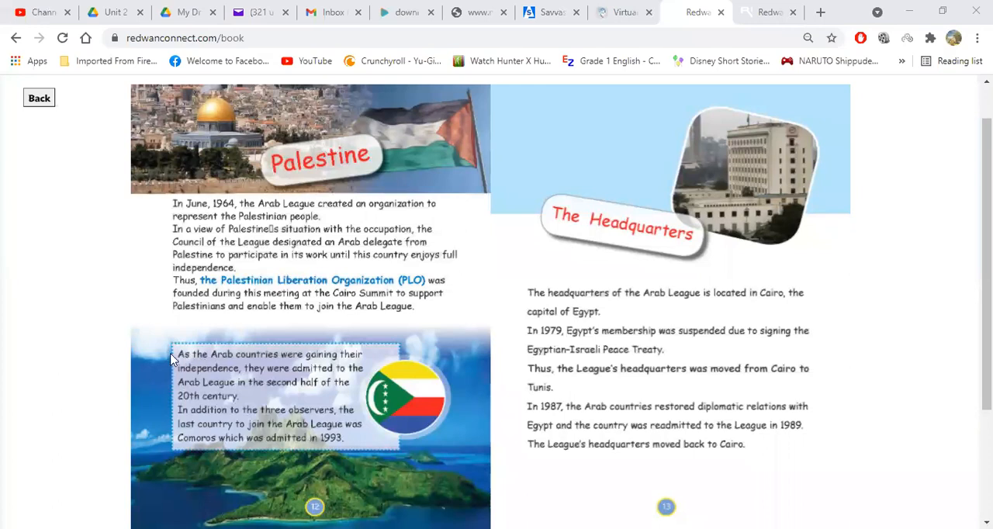
mouse_move(112, 350)
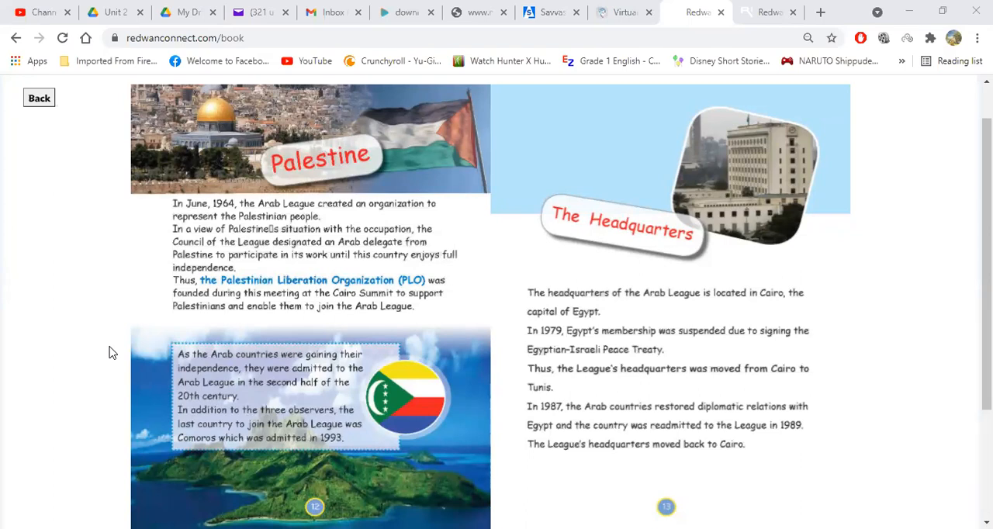
mouse_move(281, 192)
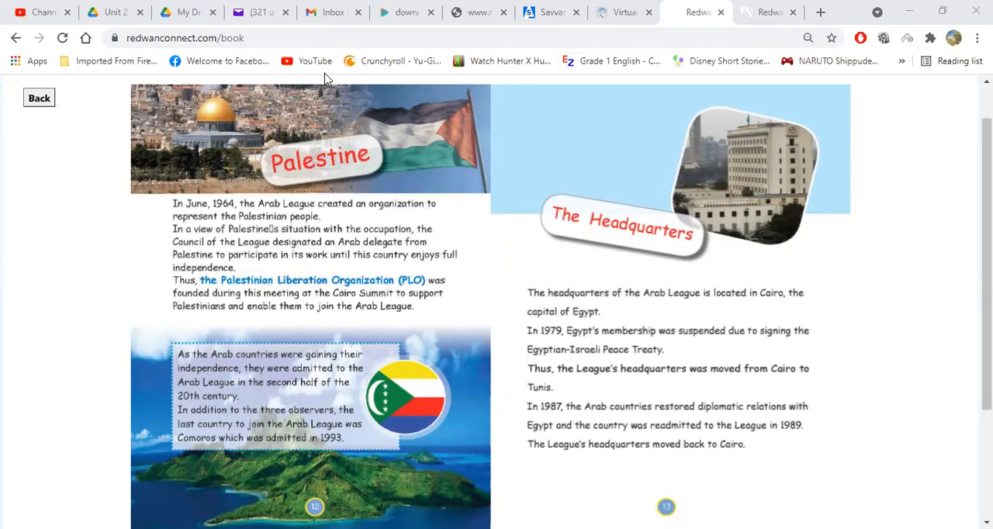
mouse_move(621, 236)
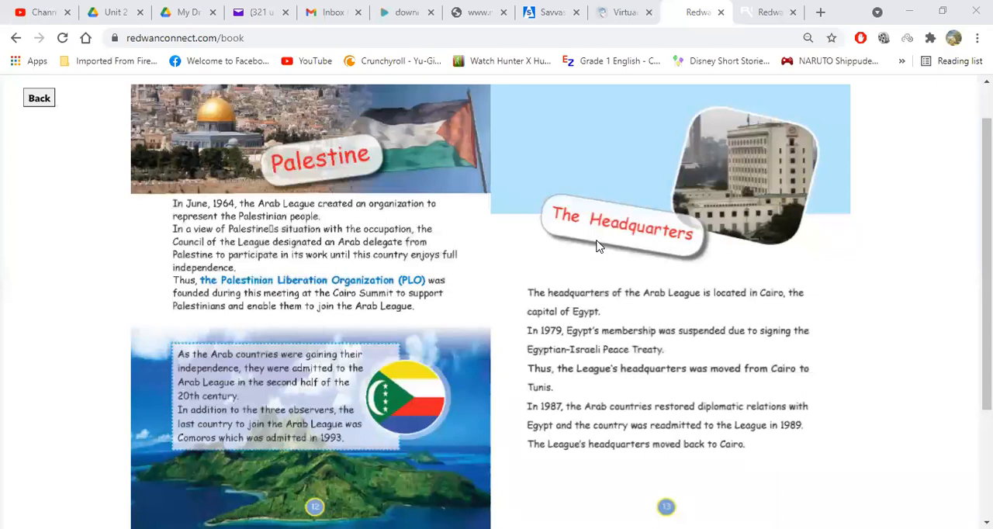
mouse_move(520, 309)
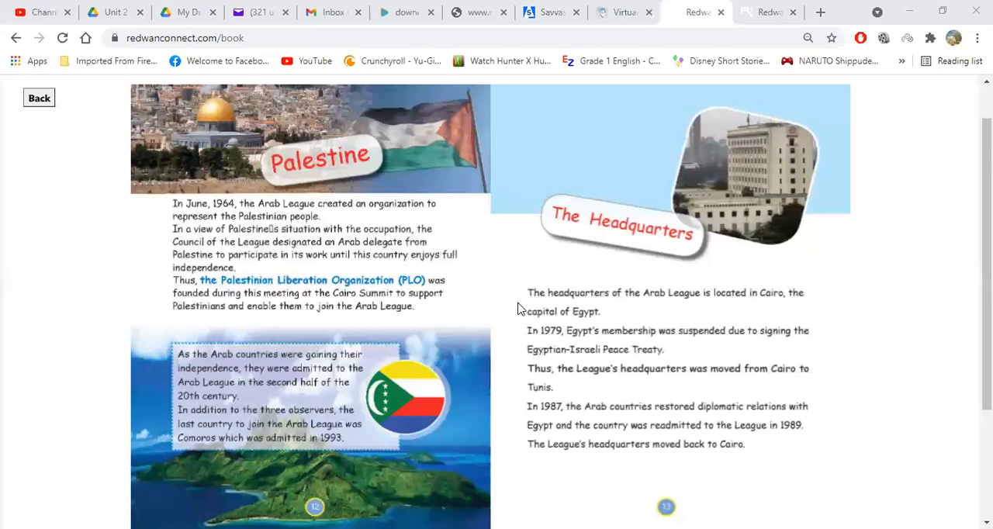
mouse_move(751, 231)
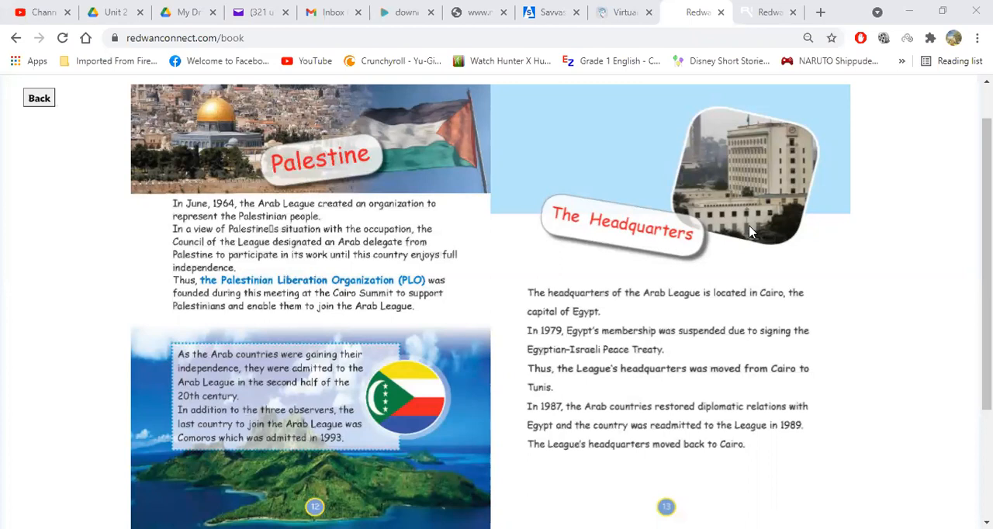
mouse_move(539, 279)
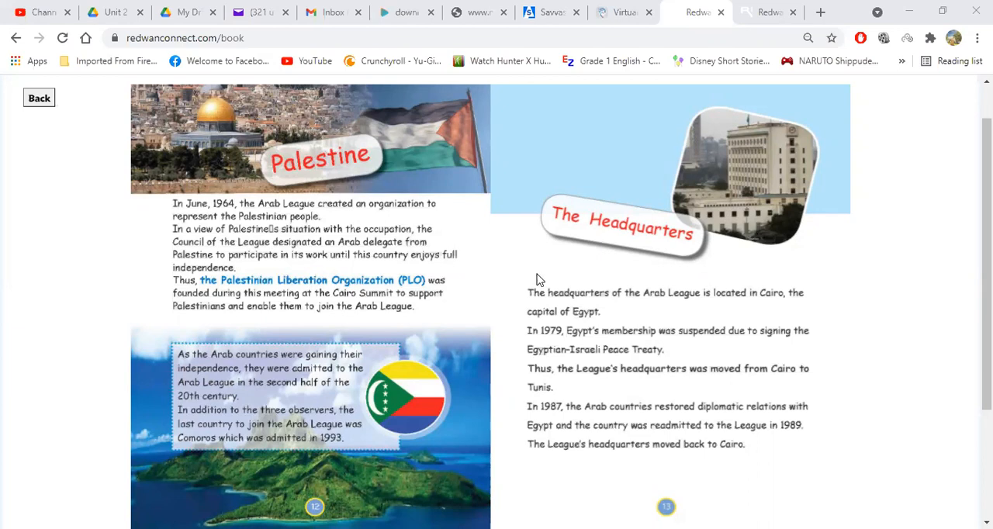
mouse_move(751, 260)
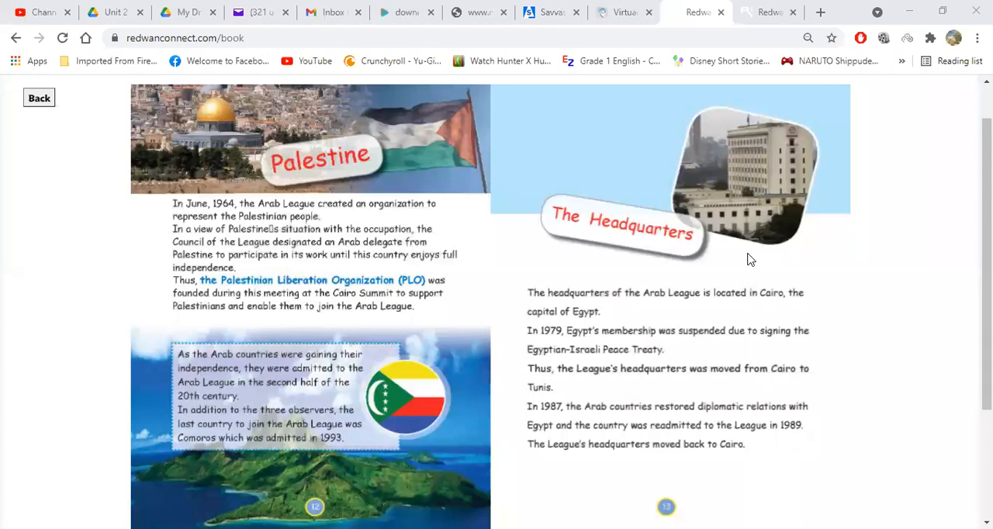
mouse_move(748, 301)
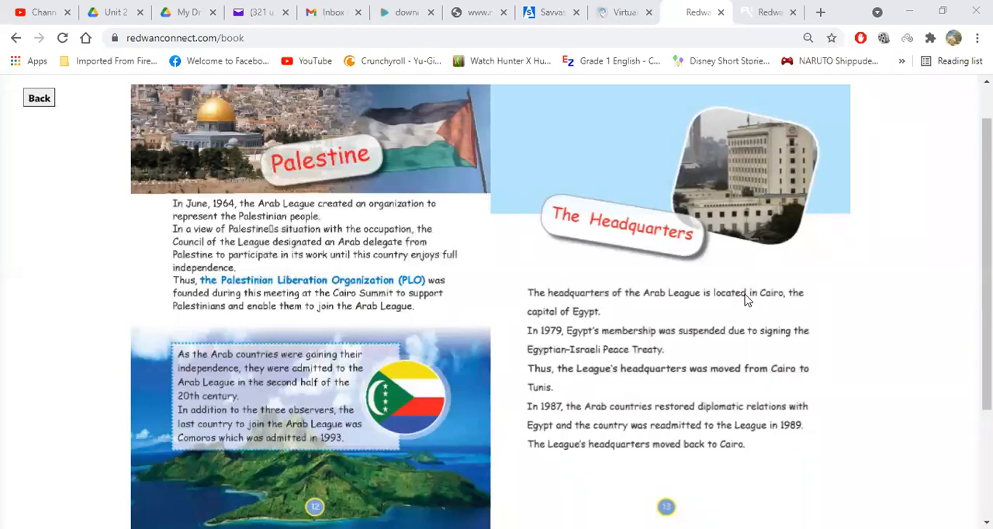
mouse_move(539, 385)
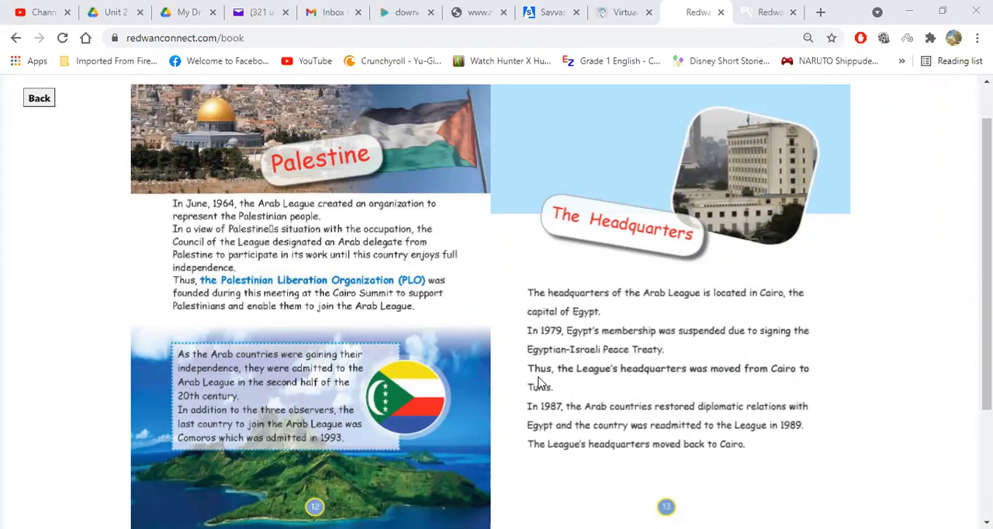
mouse_move(518, 365)
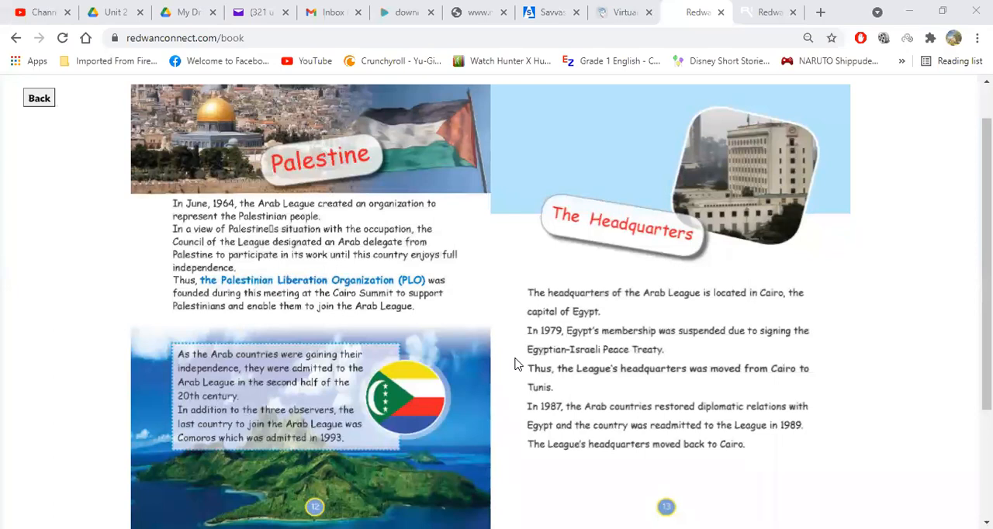
mouse_move(56, 117)
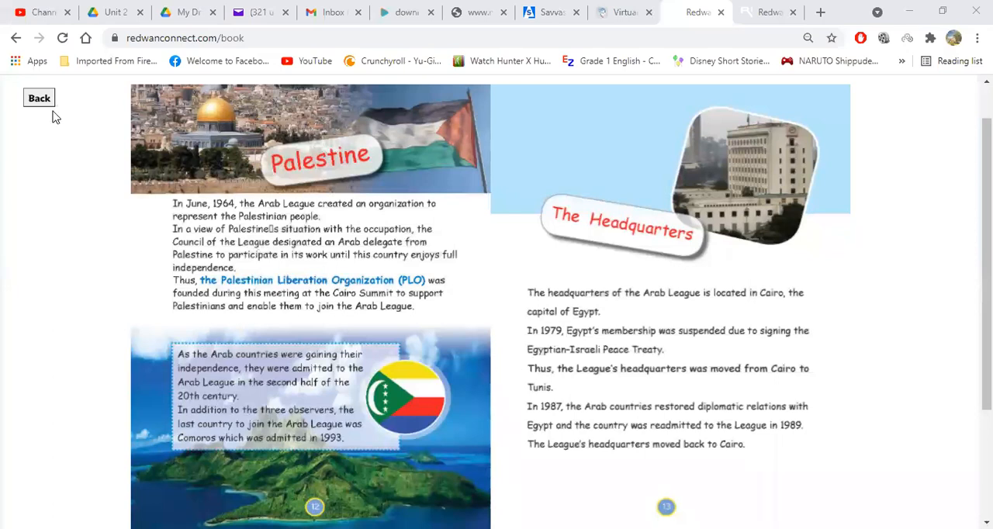
mouse_move(372, 177)
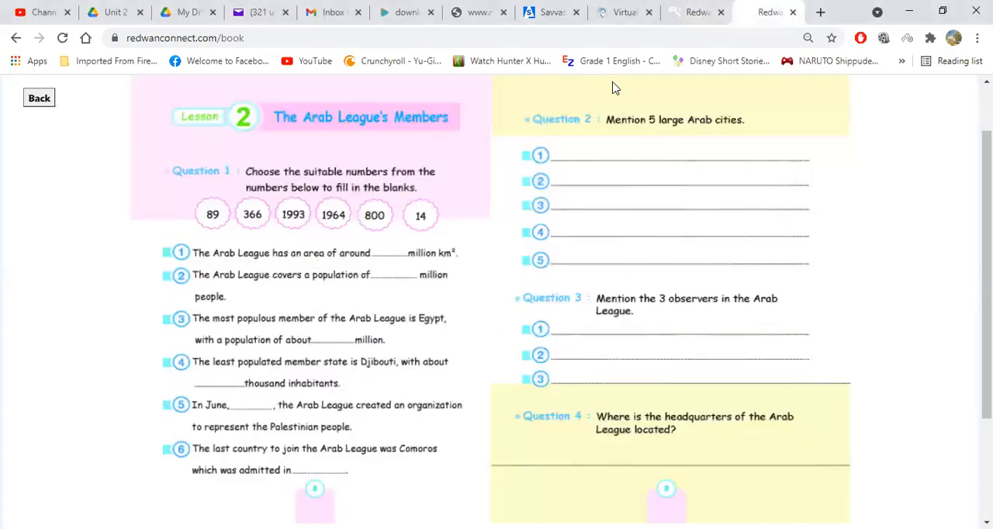
mouse_move(504, 121)
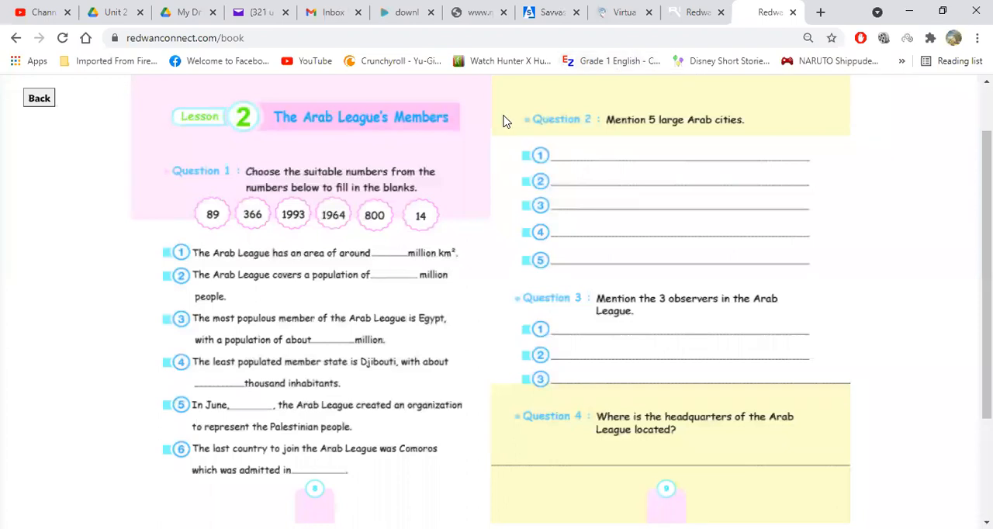
mouse_move(486, 163)
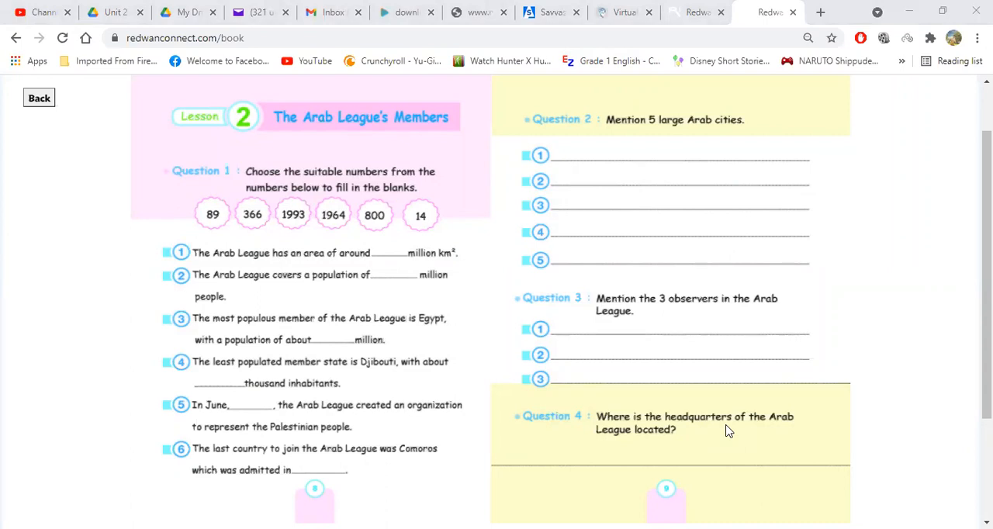
mouse_move(360, 195)
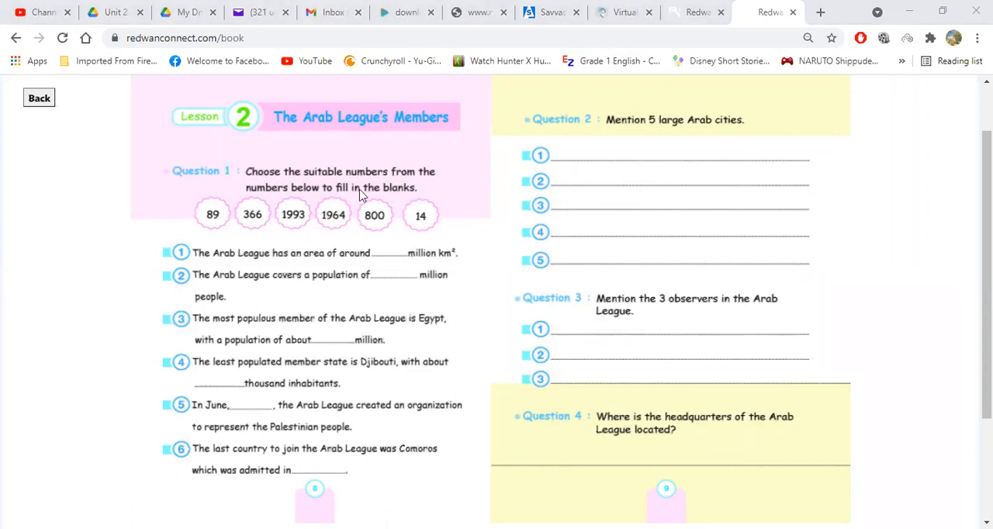
mouse_move(503, 407)
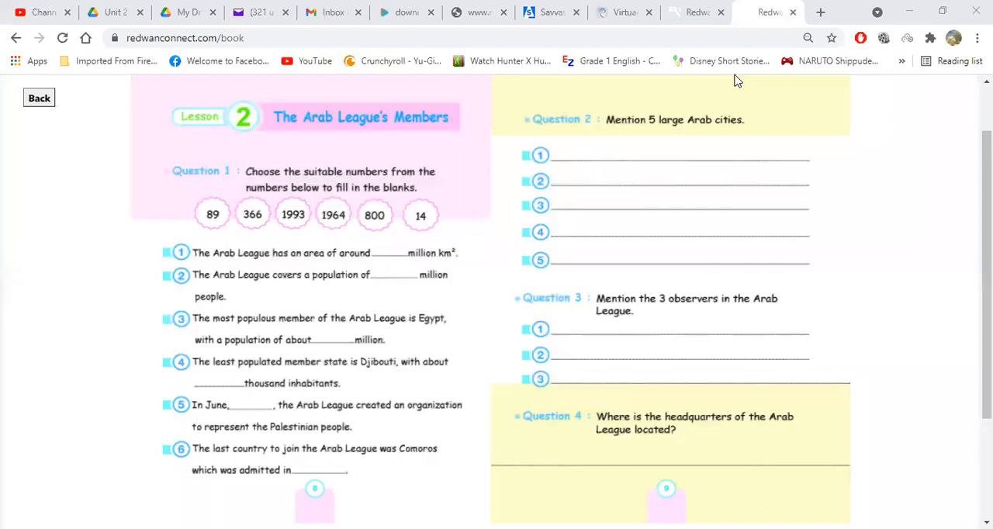
mouse_move(106, 267)
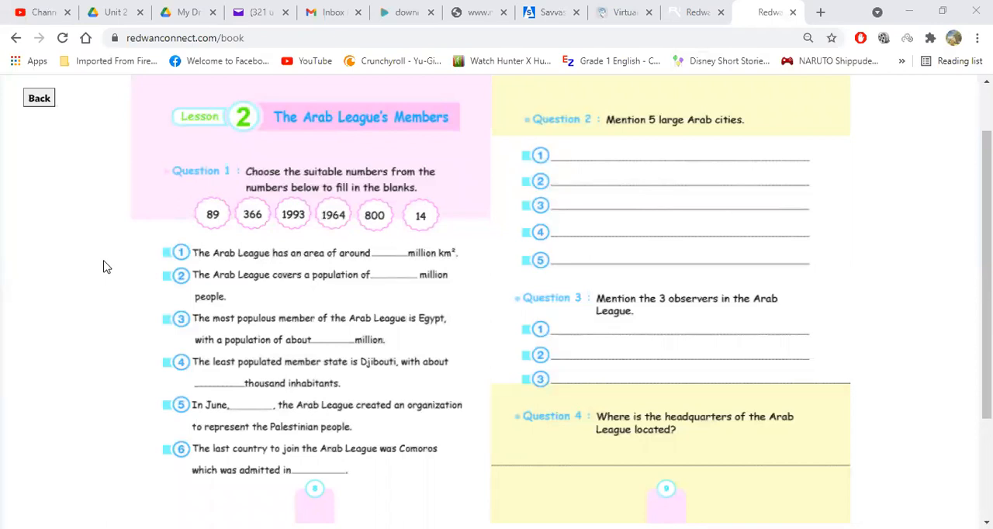
mouse_move(692, 345)
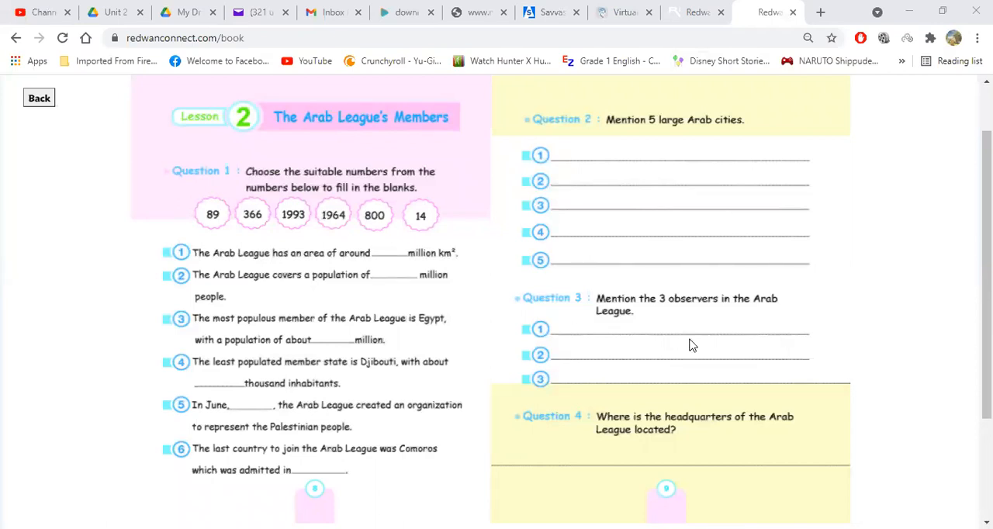
mouse_move(744, 291)
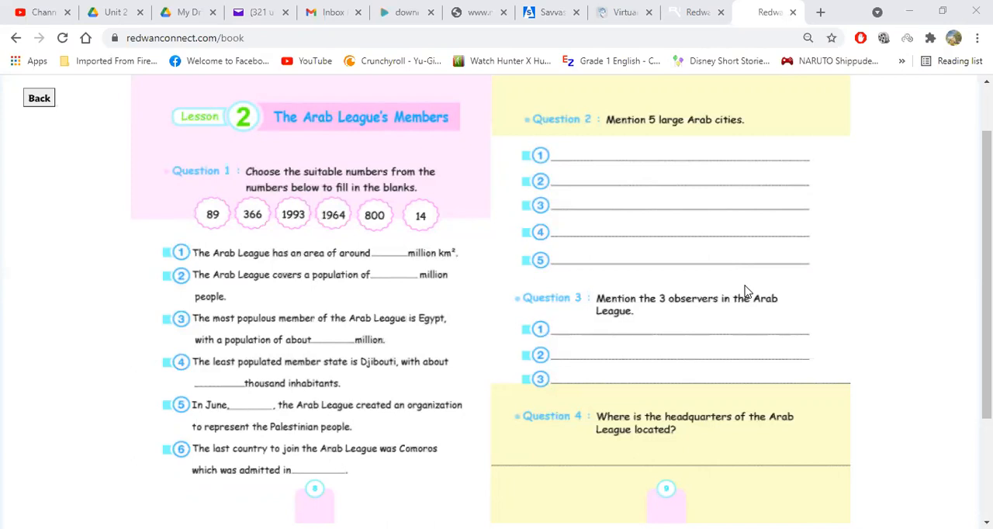
mouse_move(449, 174)
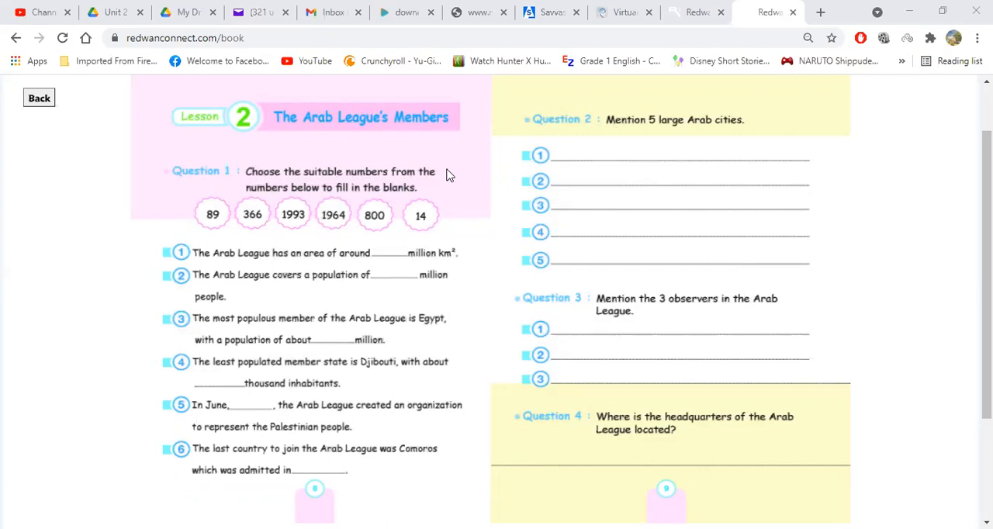
mouse_move(510, 189)
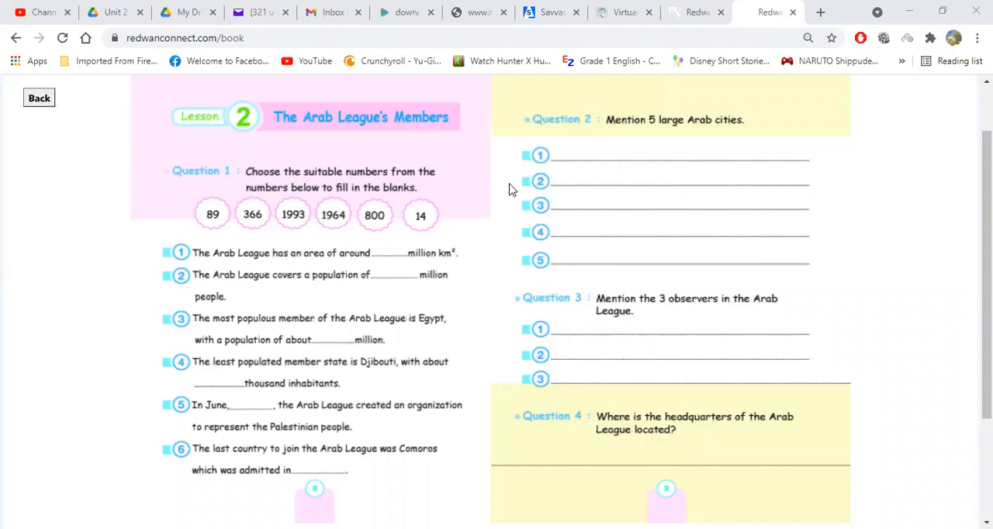
mouse_move(477, 158)
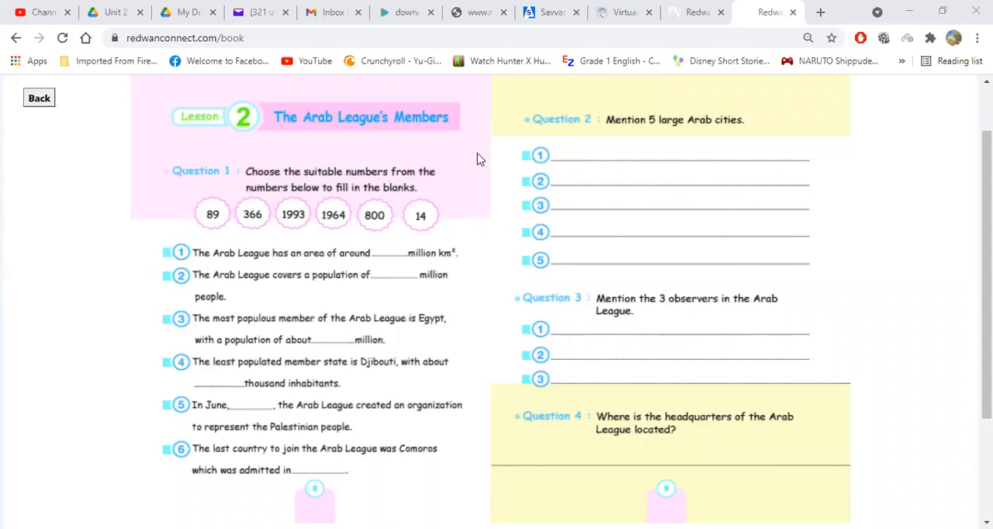
mouse_move(618, 84)
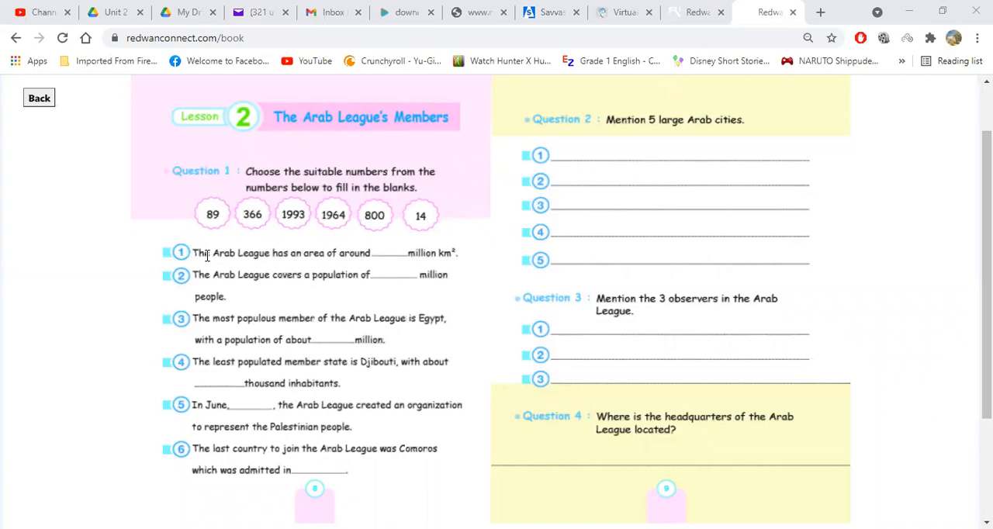
mouse_move(393, 246)
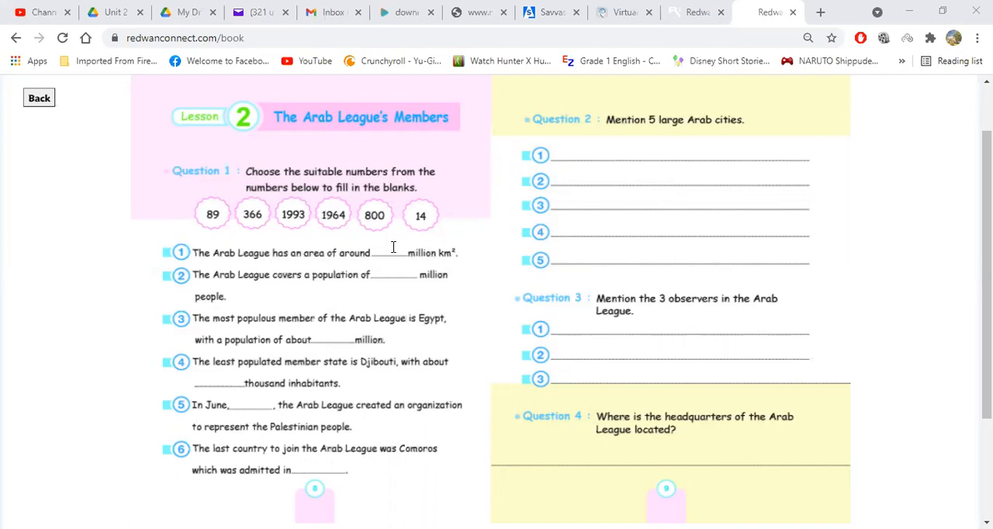
mouse_move(425, 225)
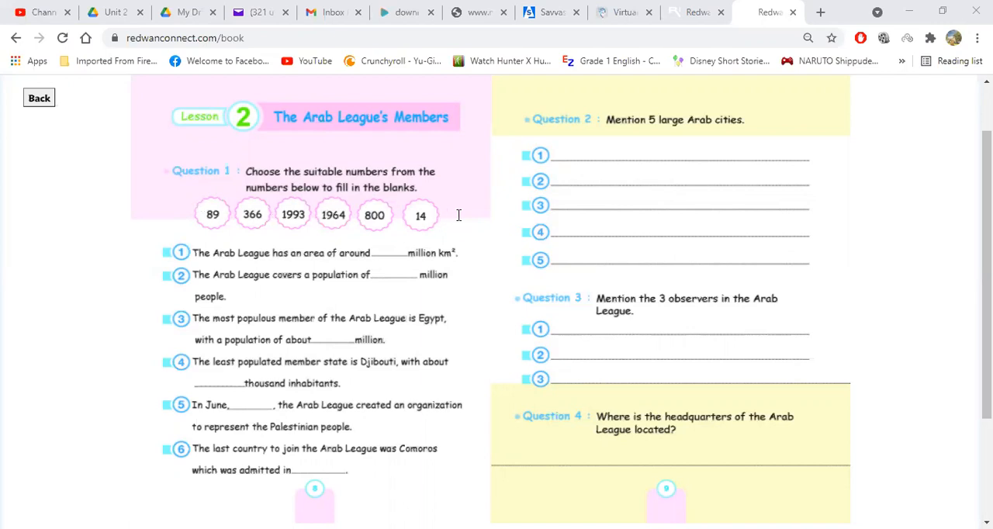
mouse_move(214, 236)
text(14)
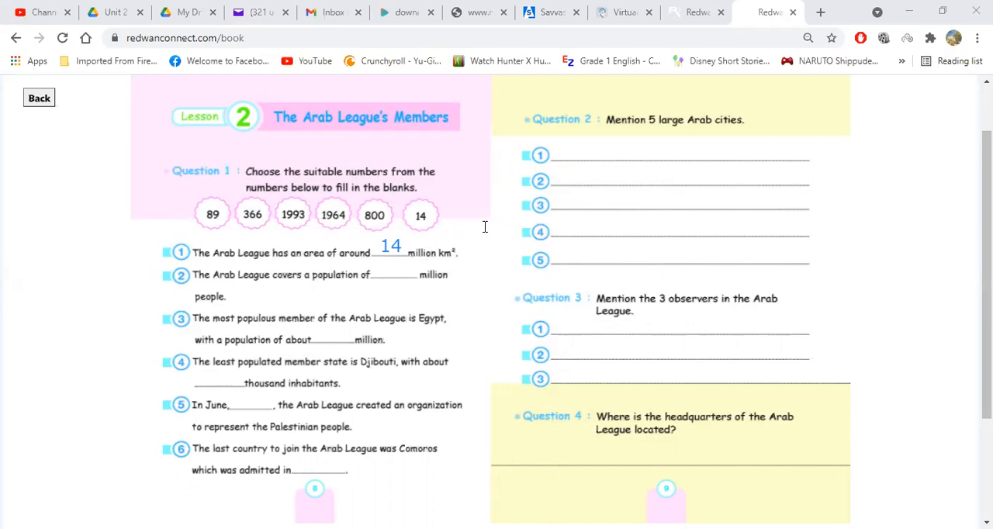
mouse_move(235, 290)
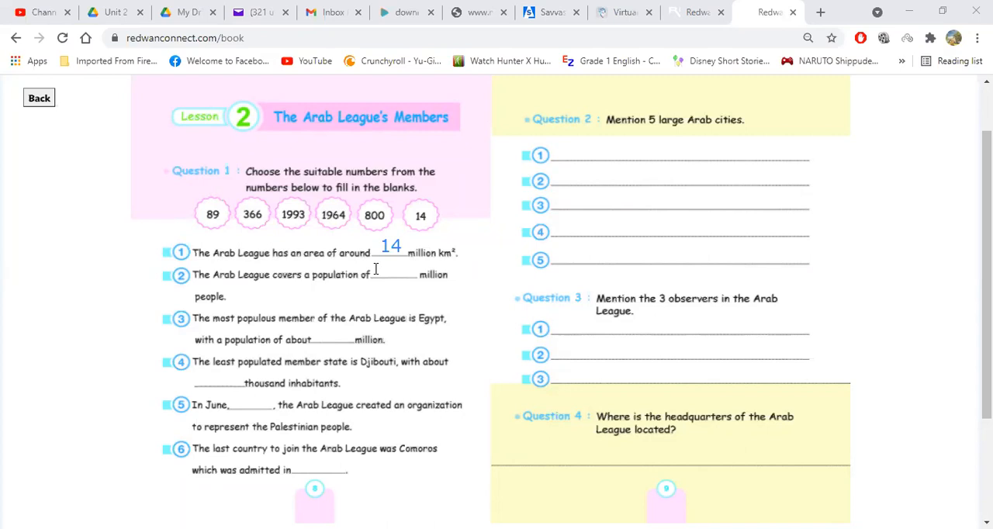
mouse_move(701, 179)
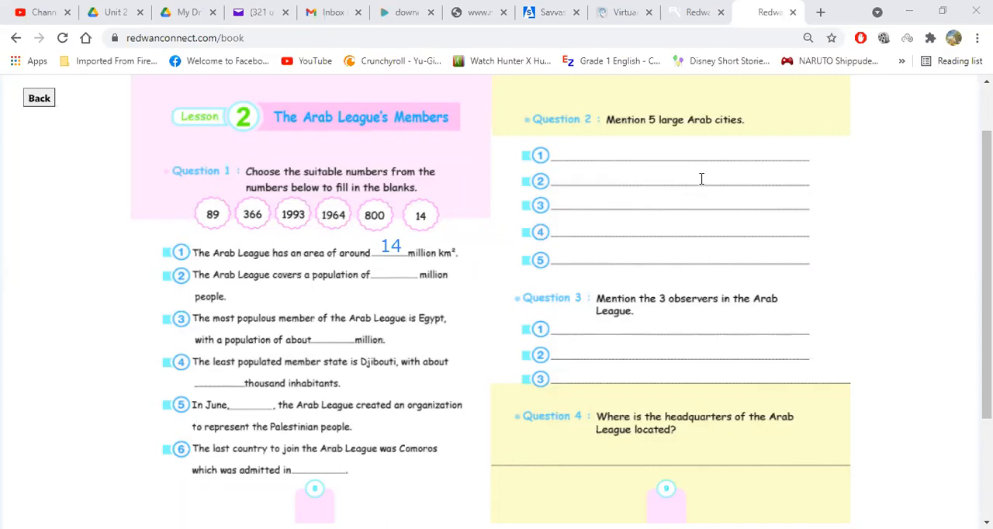
mouse_move(378, 273)
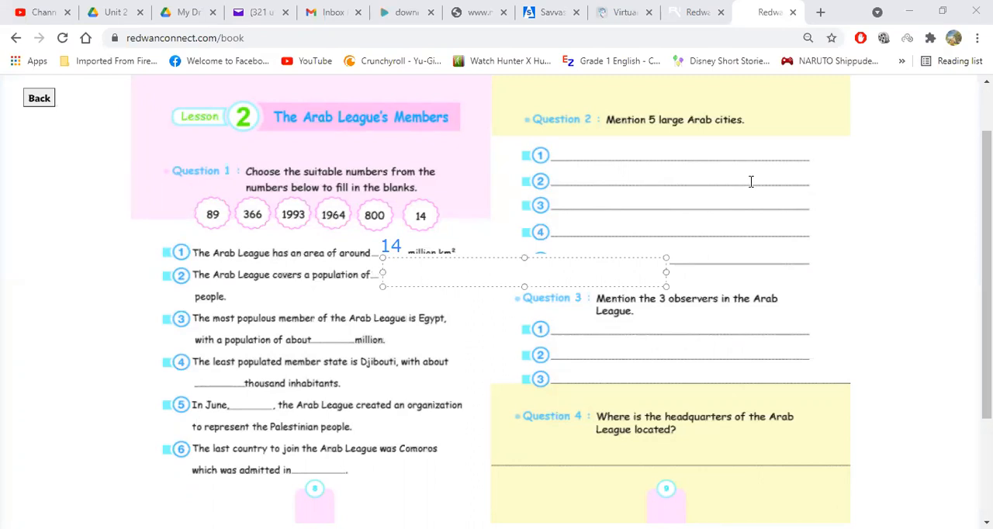
click(382, 273)
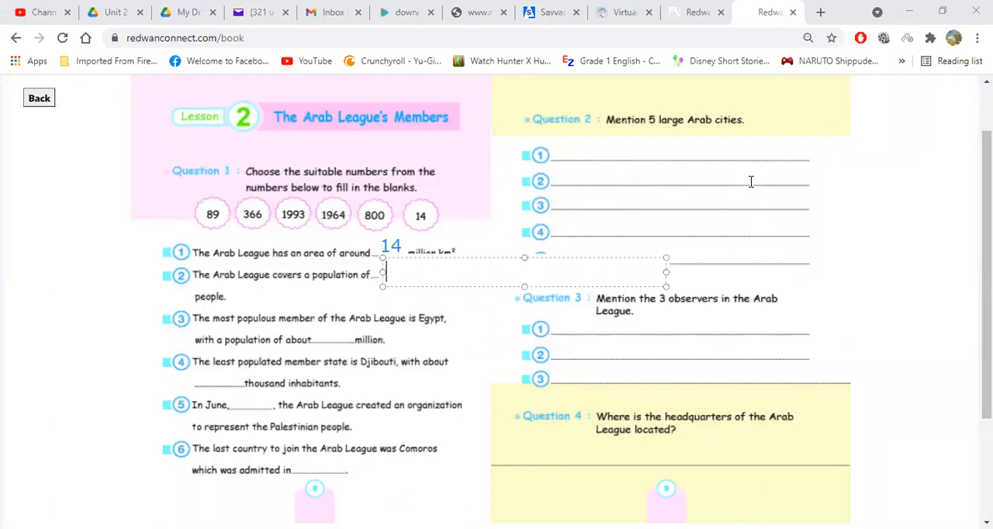
mouse_move(511, 224)
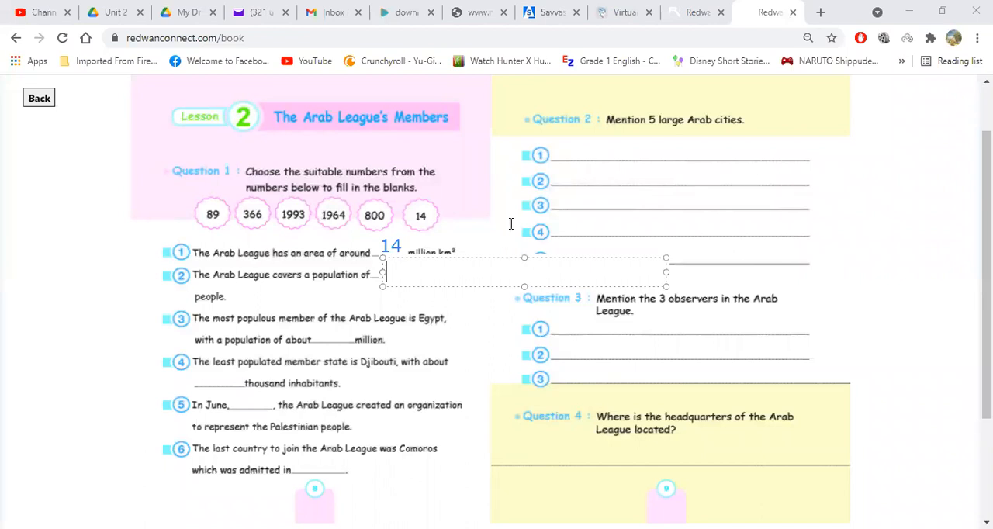
mouse_move(497, 200)
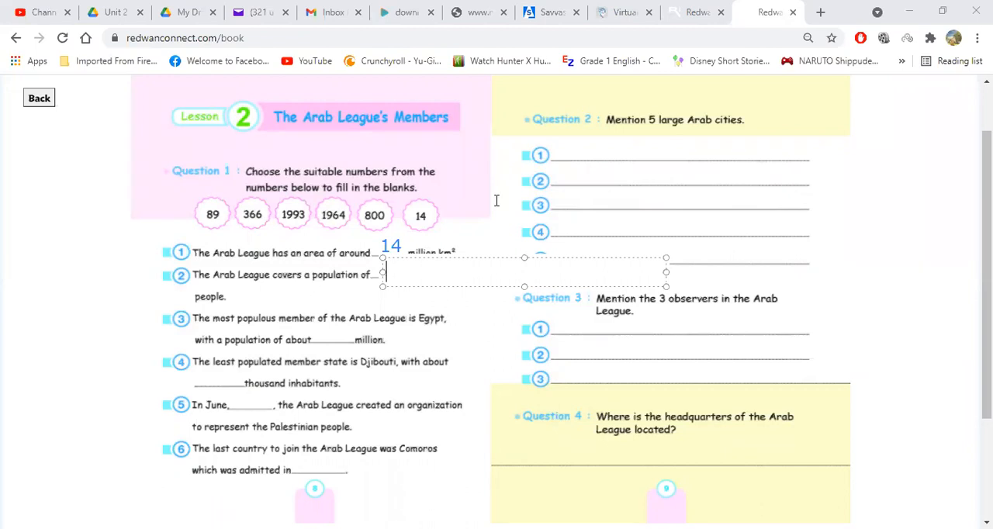
mouse_move(444, 257)
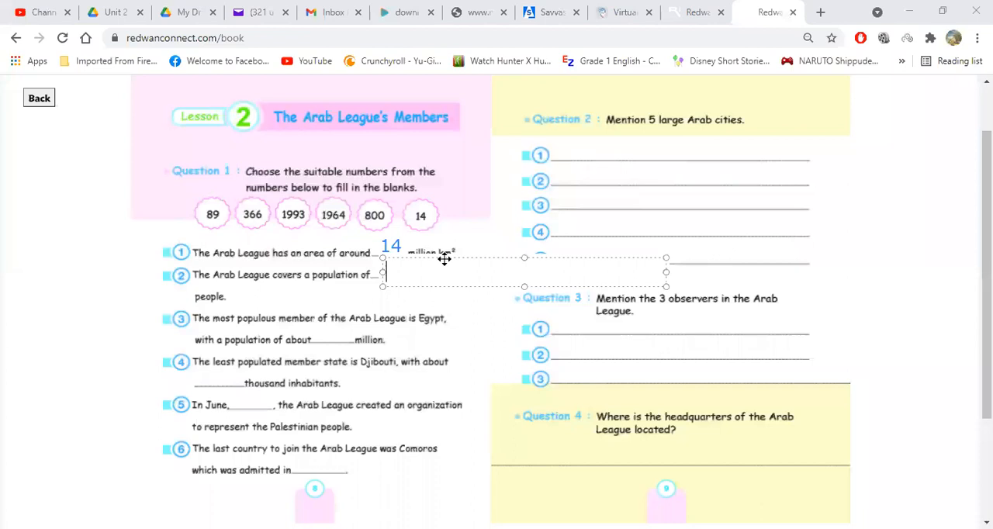
mouse_move(427, 280)
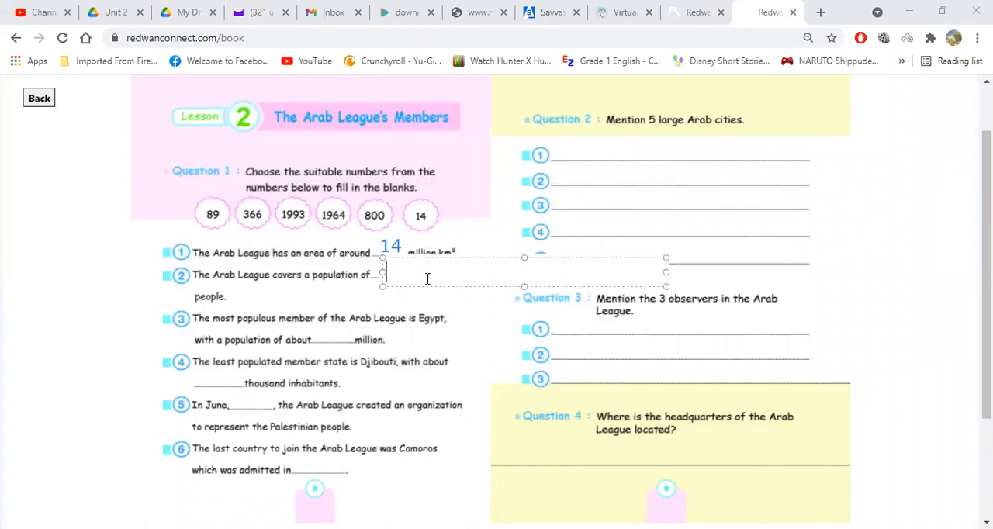
Fill the Question 1 blanks with 366, 89, 1964 and 1993 for Comoros joining.
text(366)
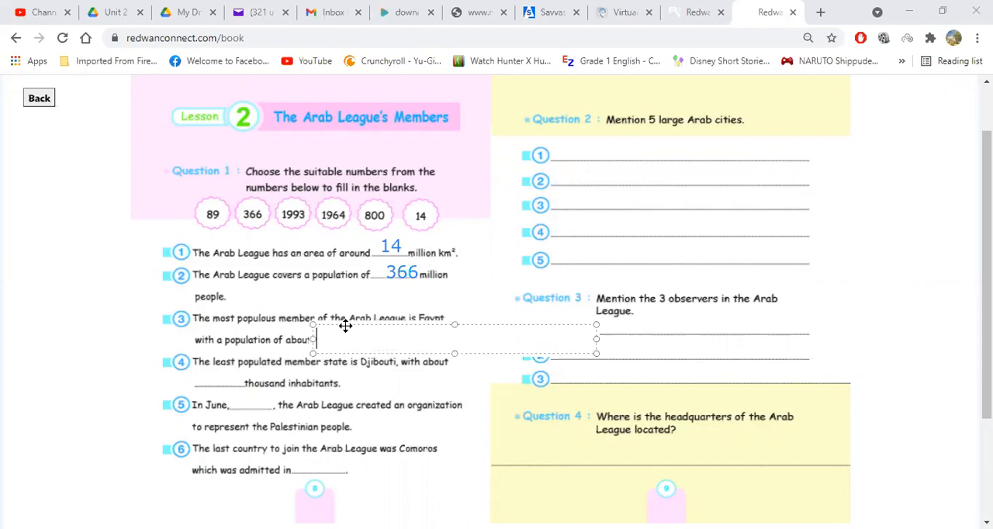
text(89)
click(219, 380)
text(800)
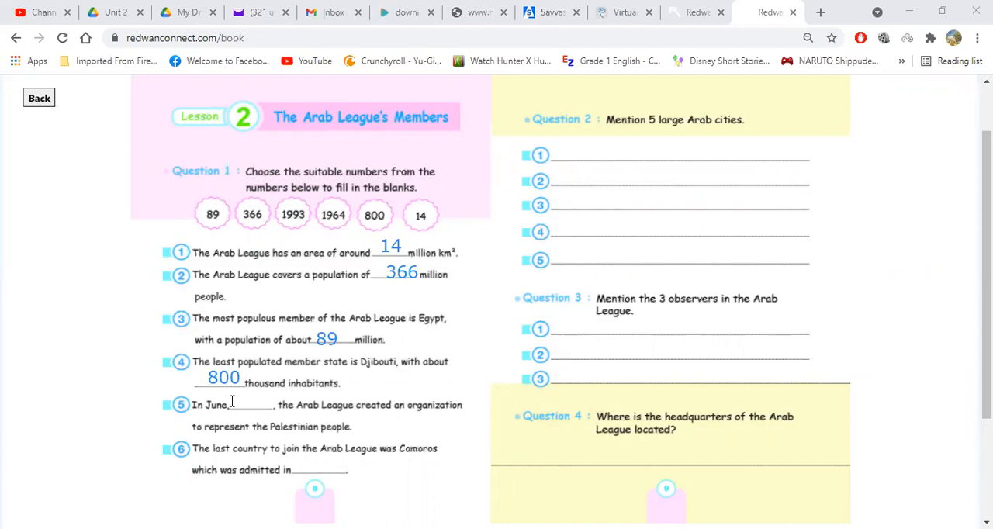
text(1964)
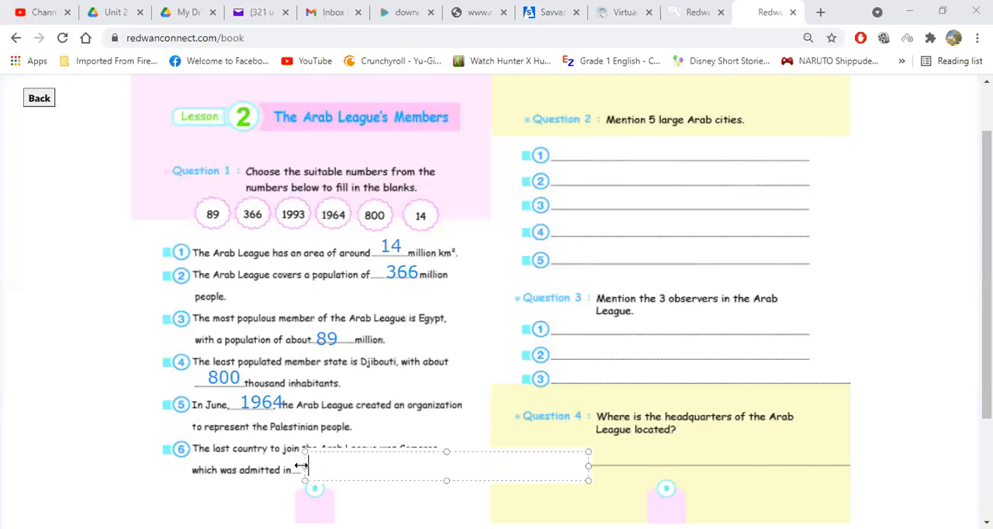
text(1993)
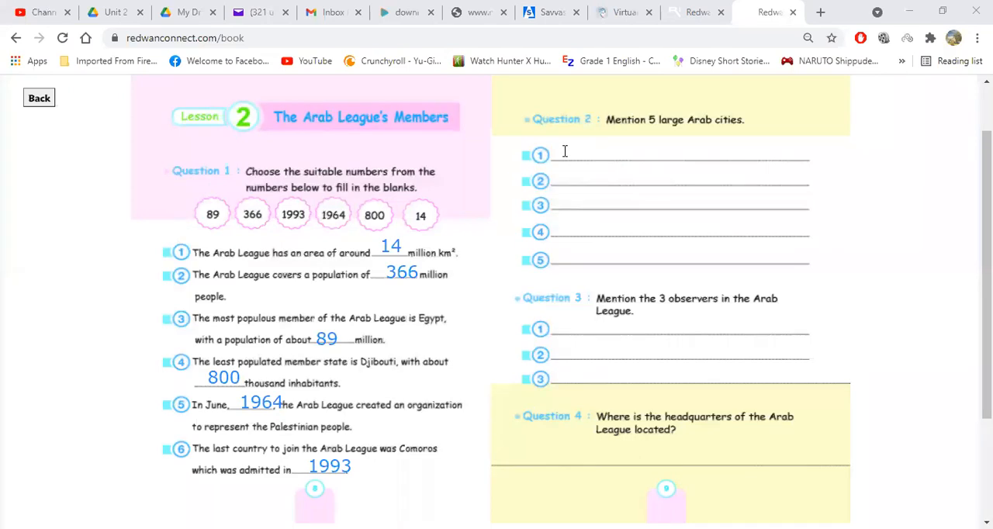
Fill the first three Question 2 lines with Cairo, Riyadh and Baghdad.
text(Cairo)
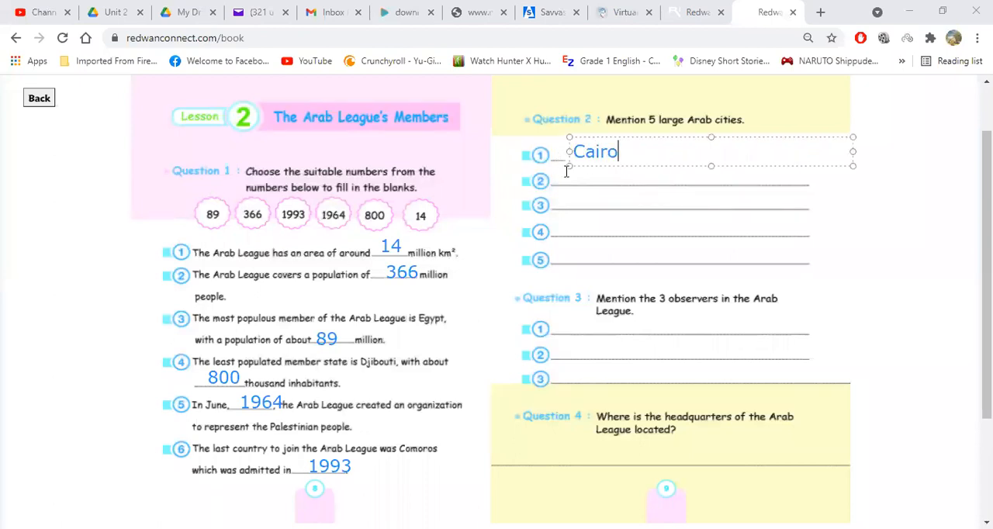
text(r)
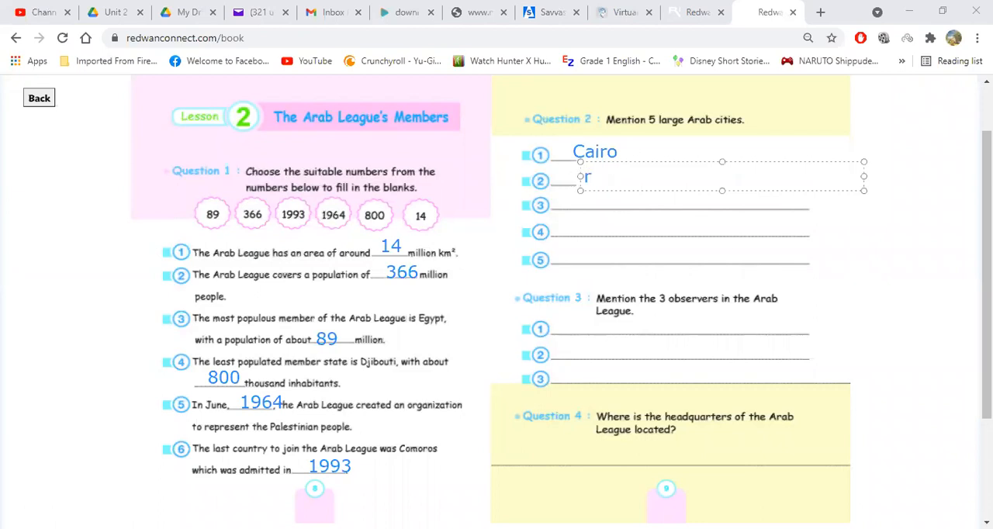
text(Riyadh)
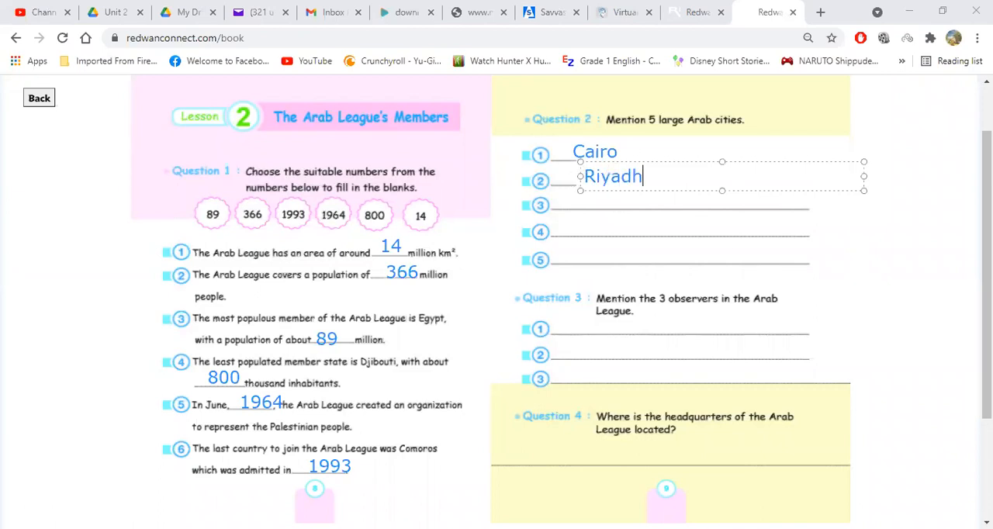
click(580, 205)
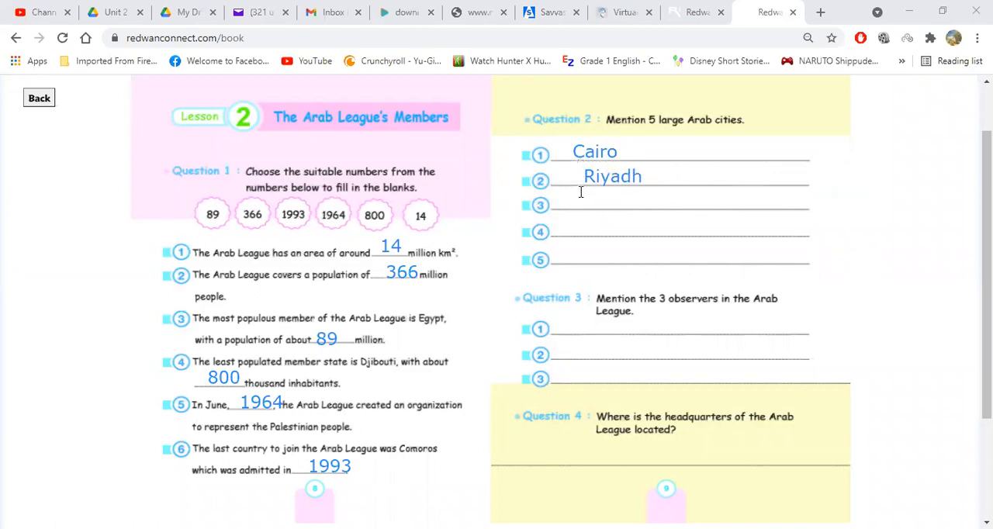
text(Ba)
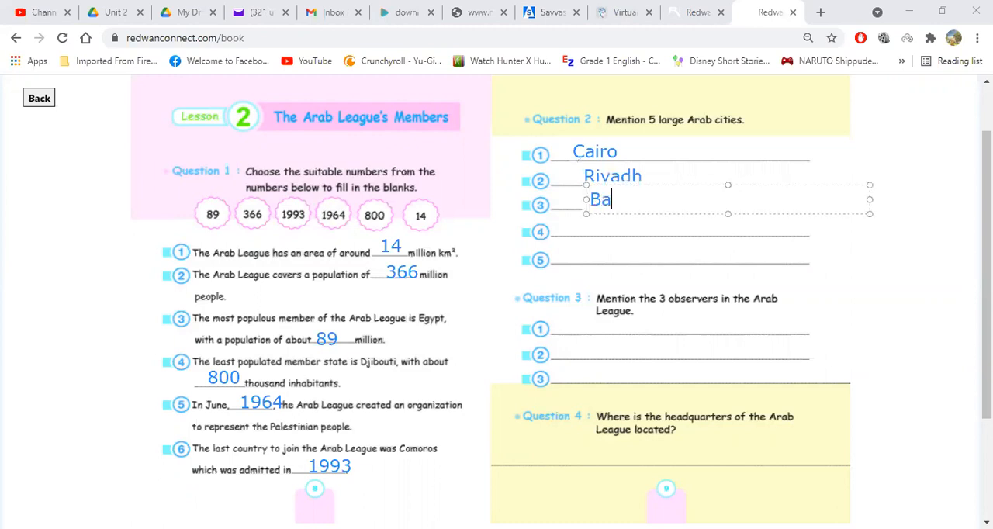
text(ghdad)
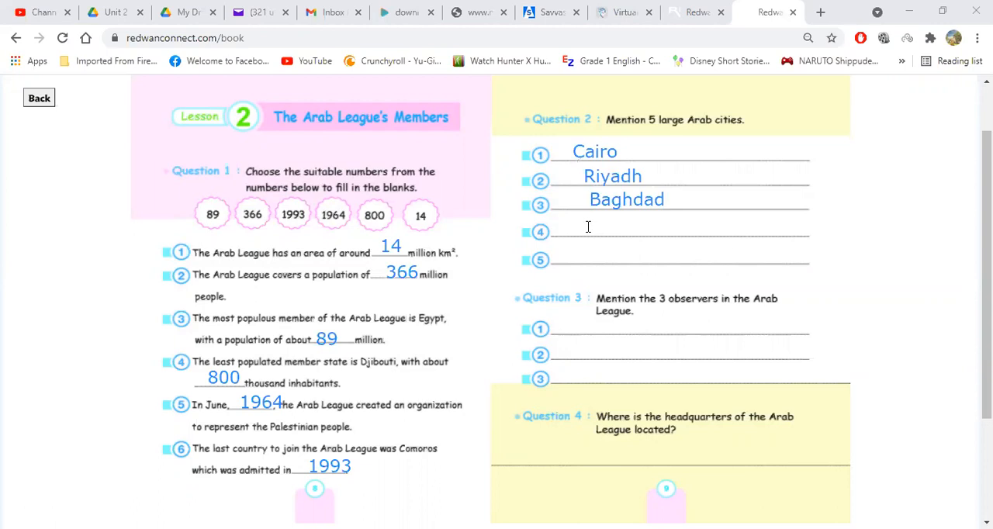
Fill the remaining Question 2 lines with Khartoum and 'Damascus - Casablanca'.
text(Khar)
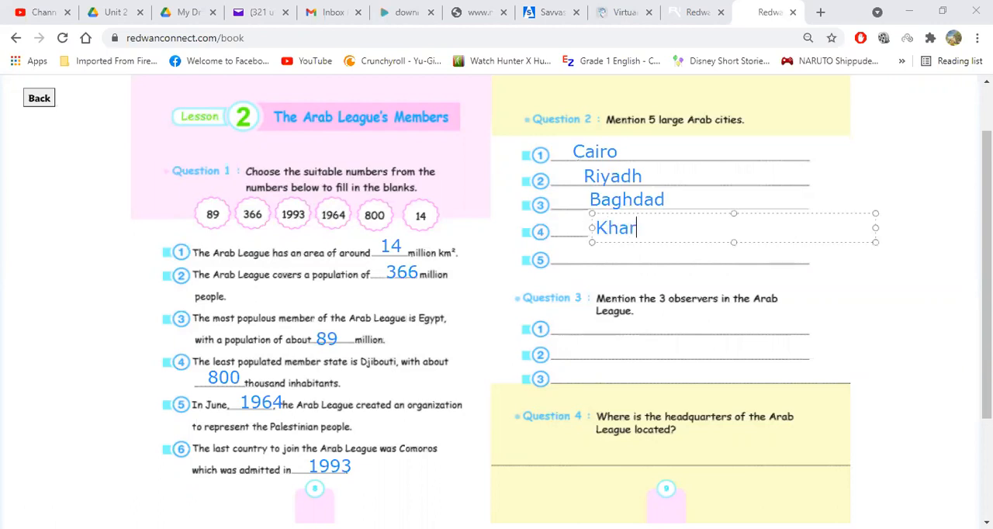
text(toum)
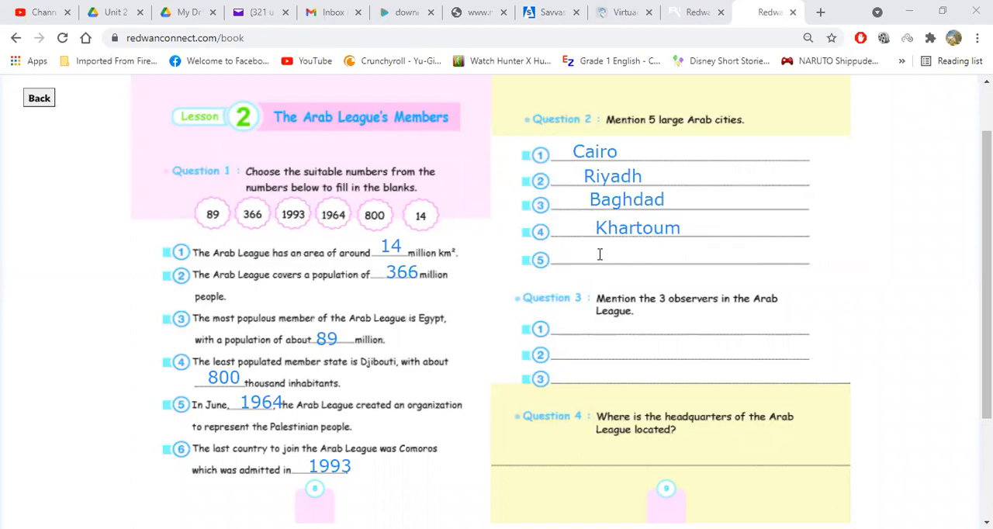
text(Damas)
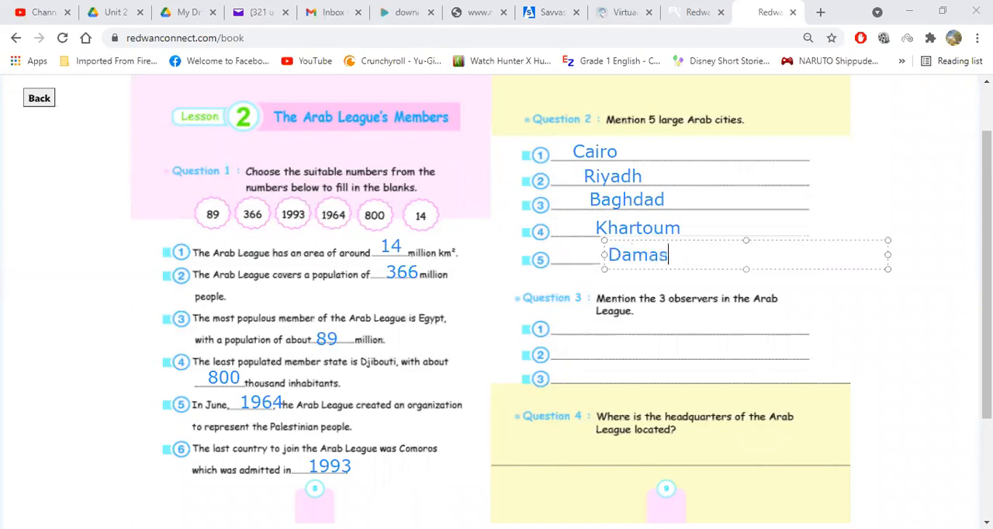
text(cus -)
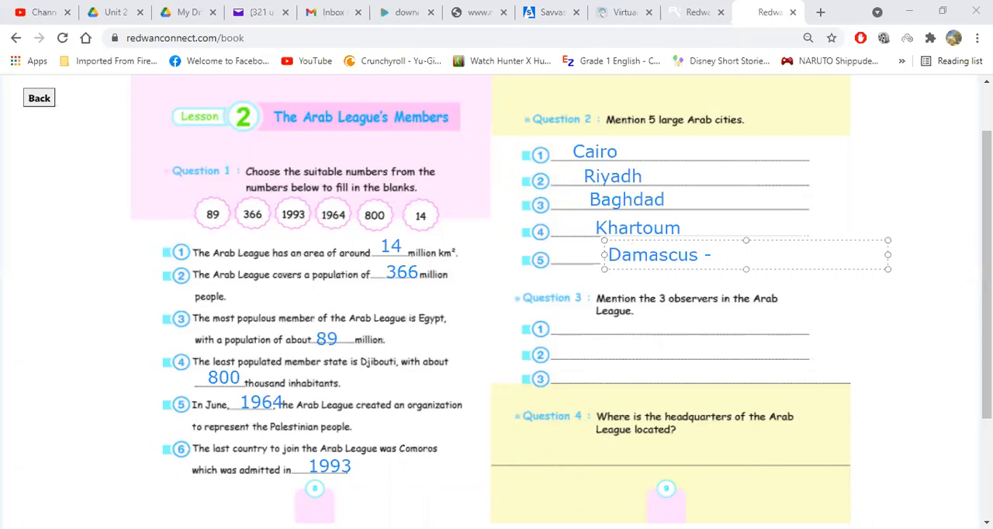
text(Casablanc)
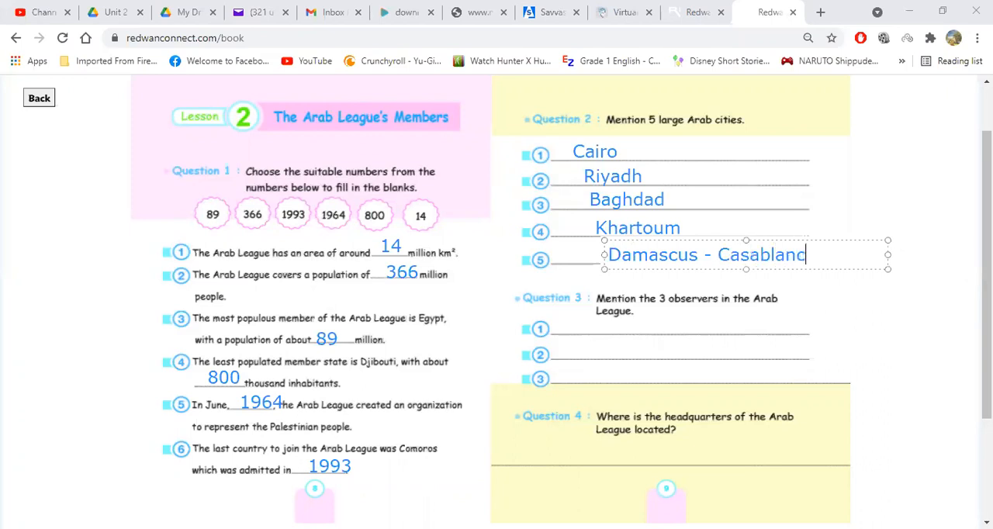
text(a)
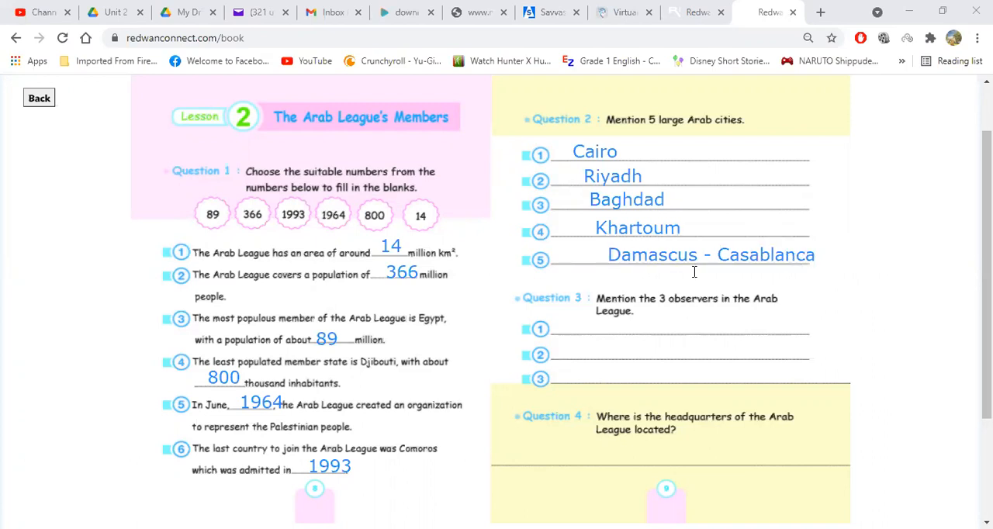
mouse_move(522, 205)
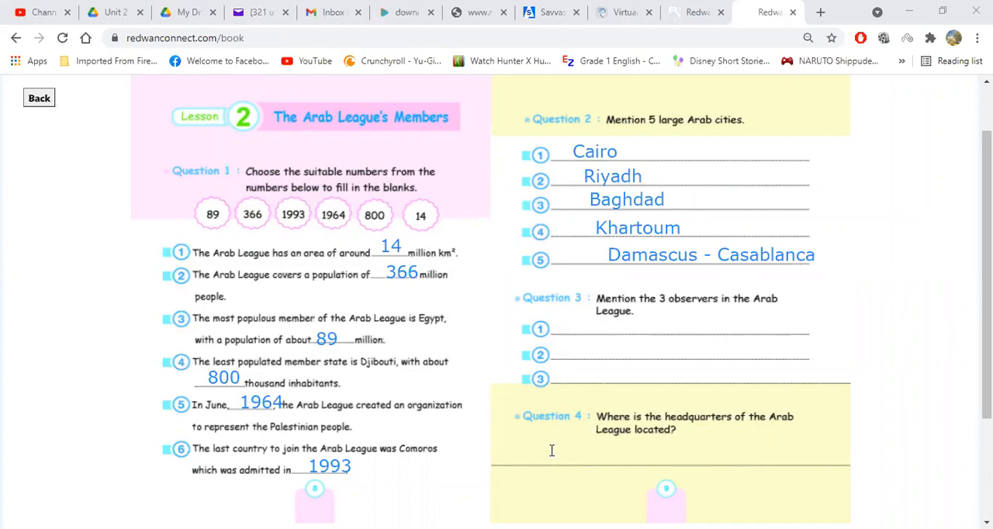
mouse_move(562, 451)
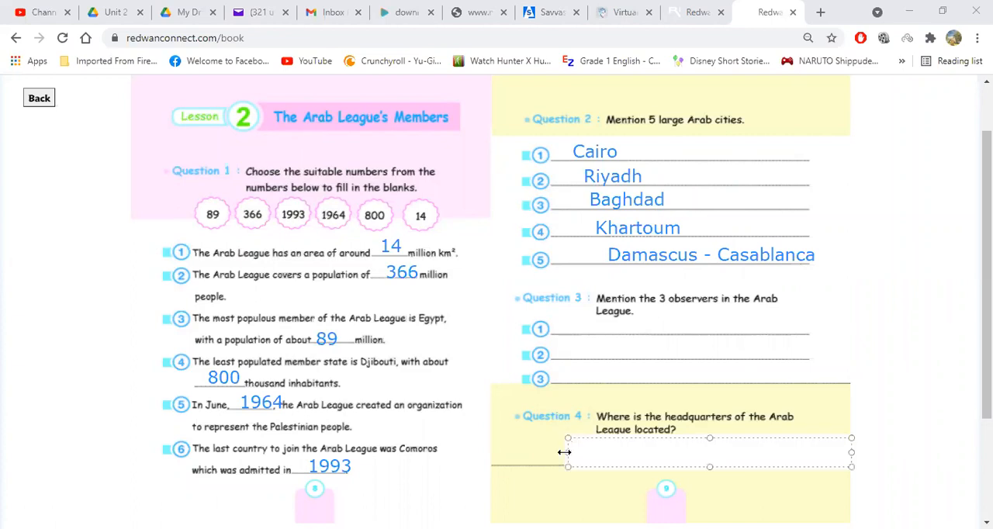
Answer Question 4's headquarters line with 'Cairo'.
click(608, 453)
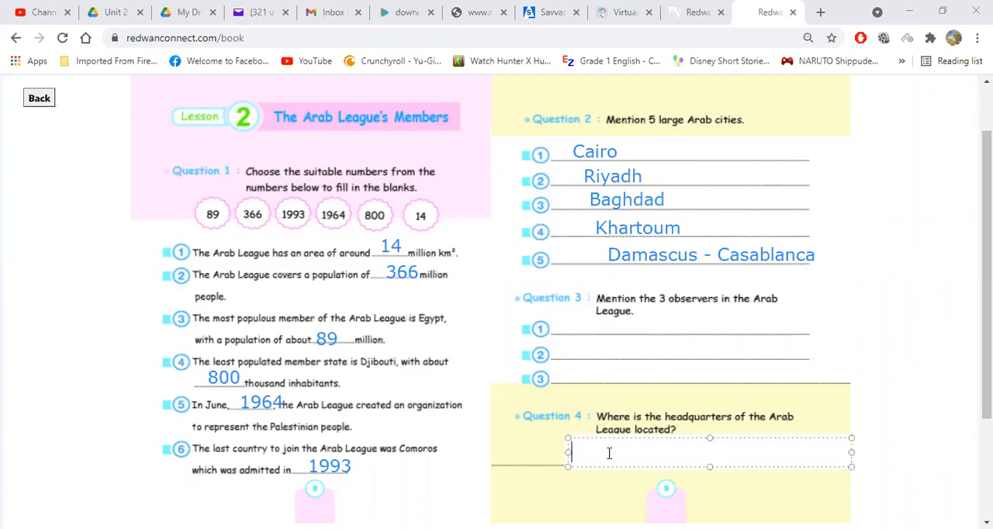
text(Cairo)
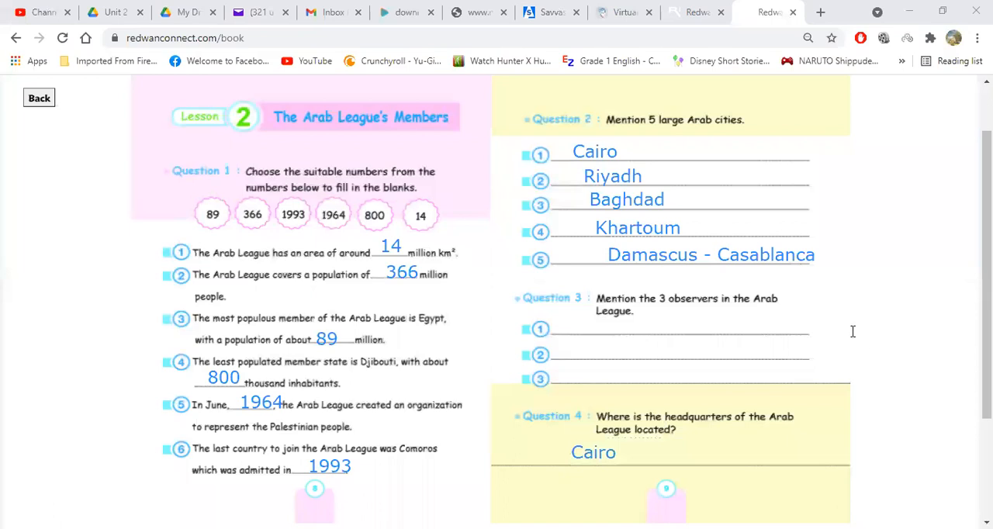
mouse_move(888, 329)
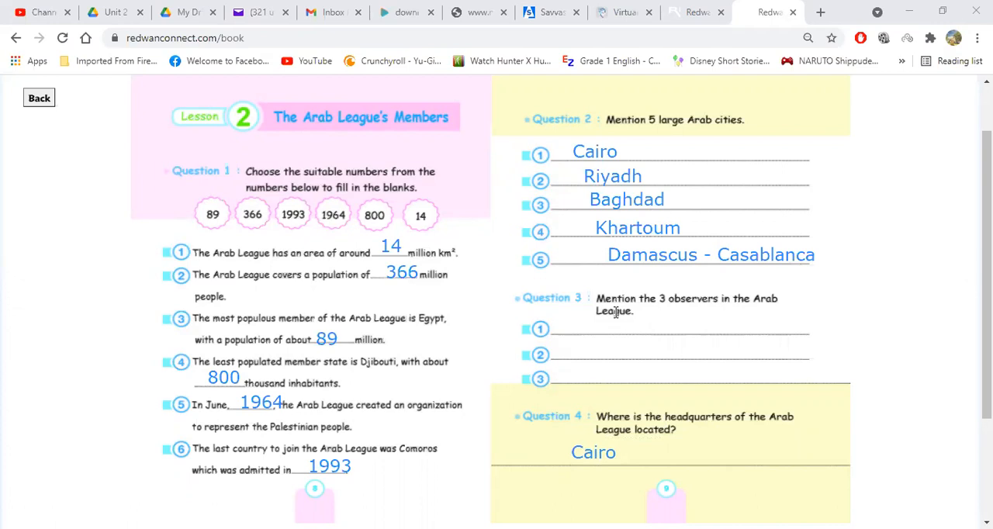
mouse_move(587, 177)
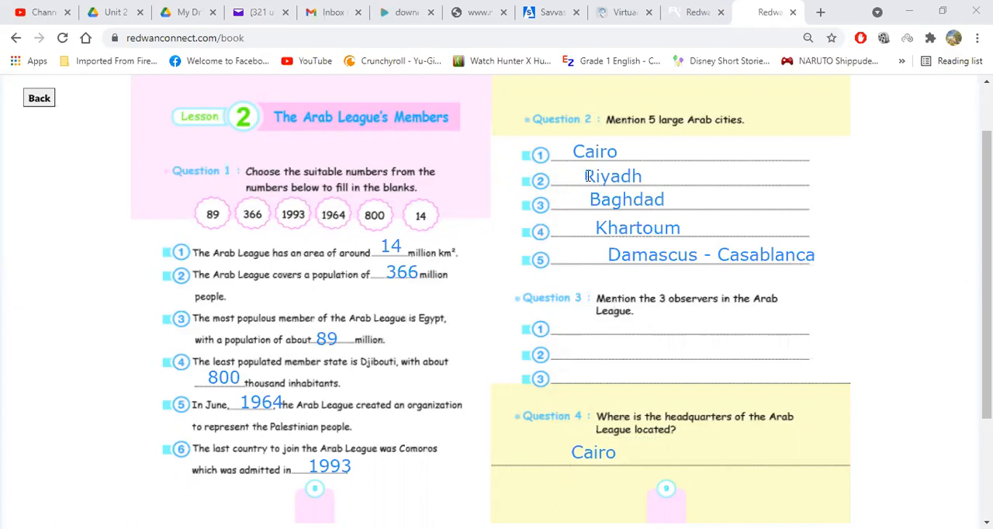